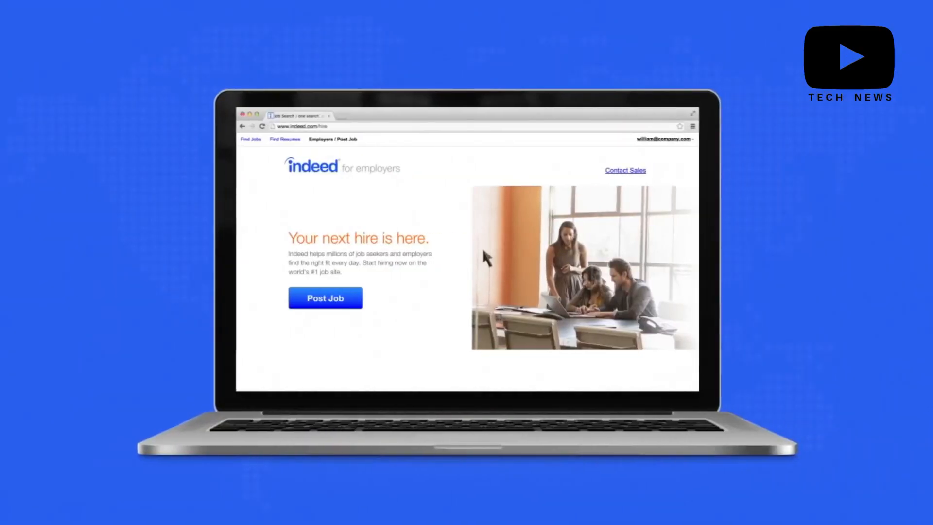
# - Start posting a job on Indeed and submit the new employer account details
pyautogui.click(325, 297)
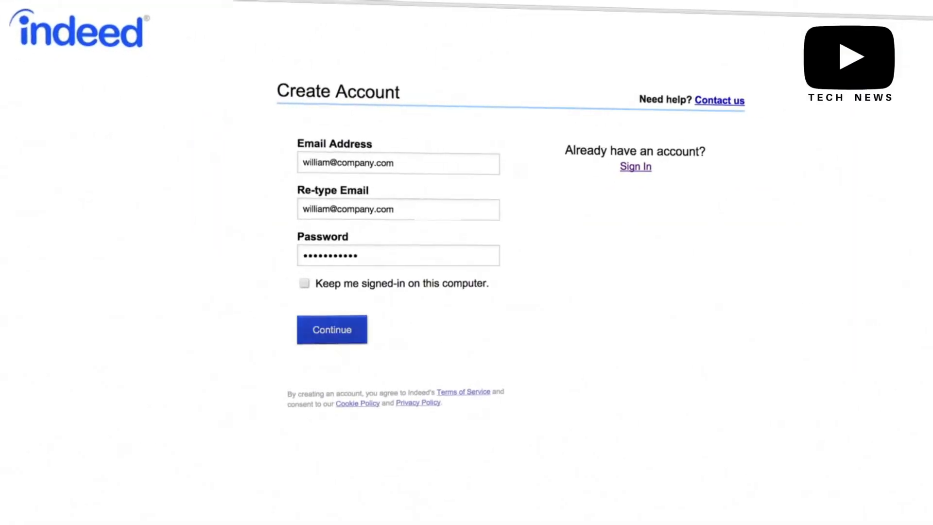
pyautogui.click(331, 329)
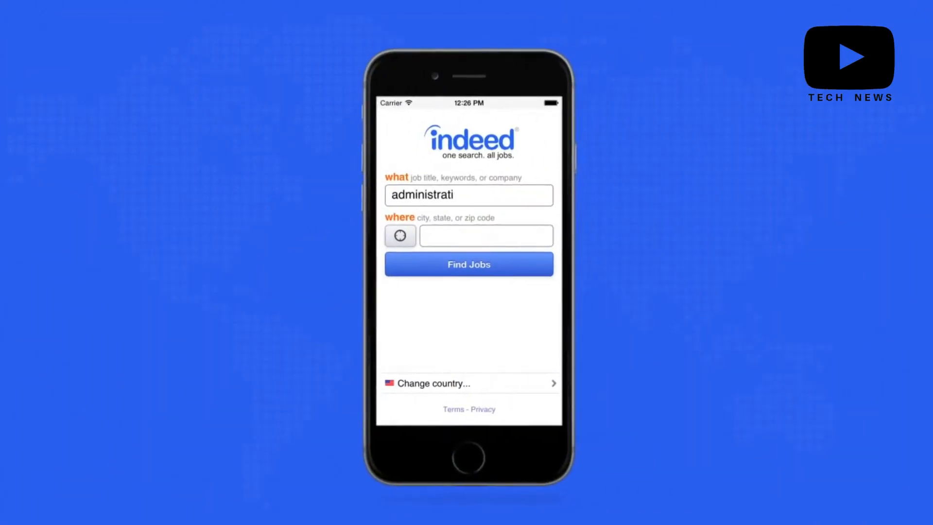
# - Open the Good Health Company Administrative Assistant listing, then the first candidate's cover letter
pyautogui.click(468, 264)
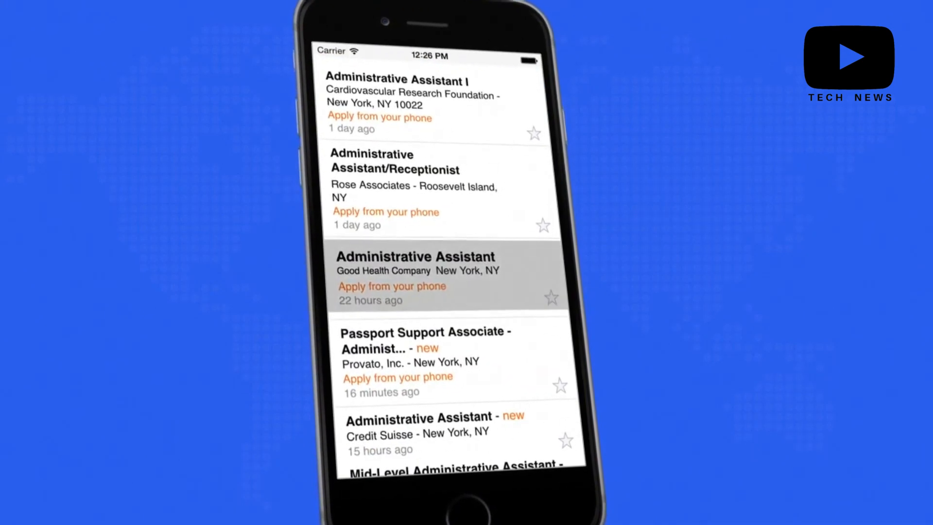
pyautogui.click(415, 276)
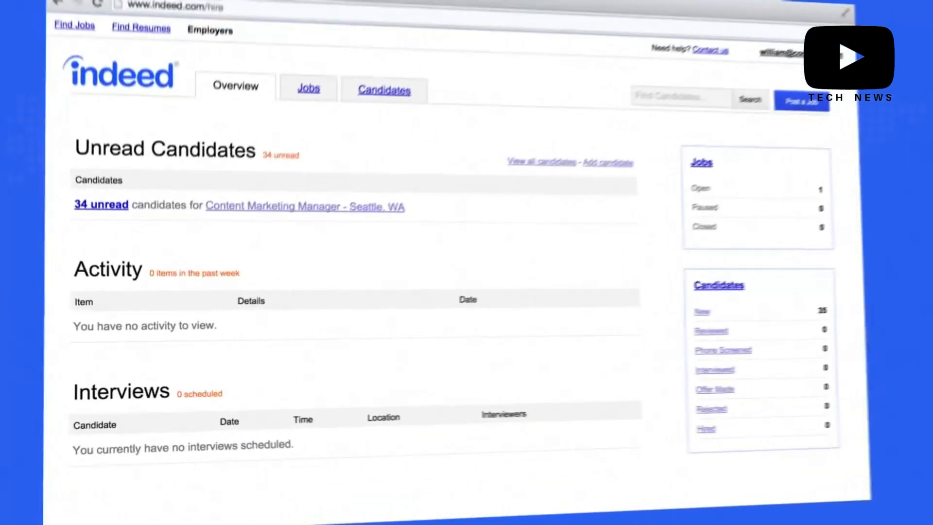
pyautogui.click(384, 90)
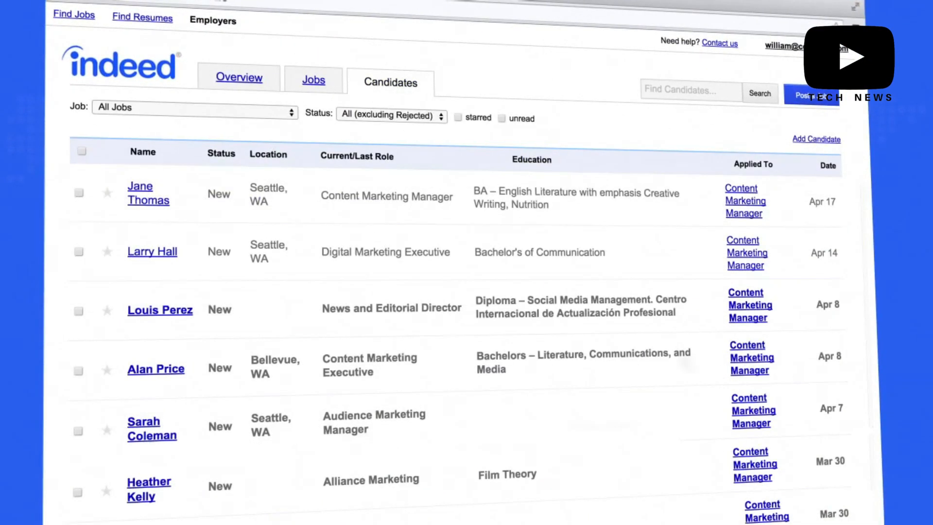
pyautogui.click(148, 193)
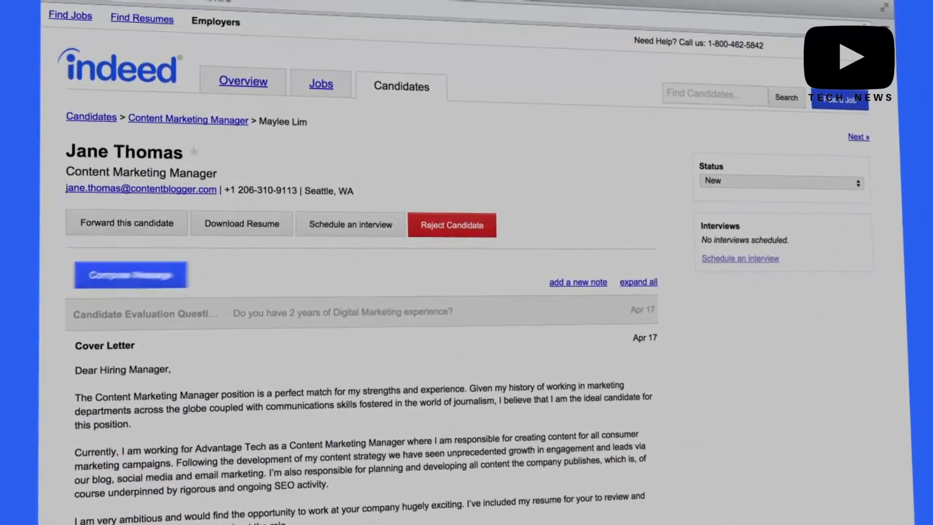
pyautogui.moveTo(350, 225)
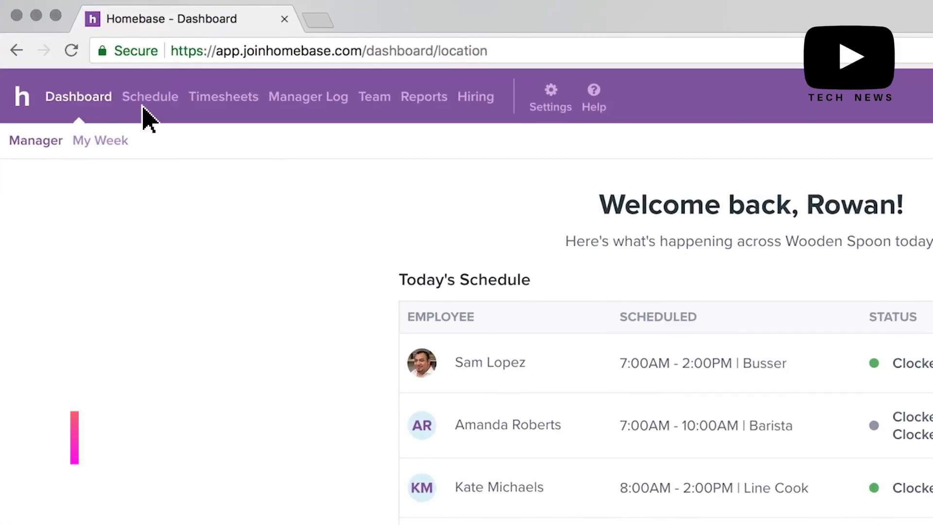
pyautogui.moveTo(479, 116)
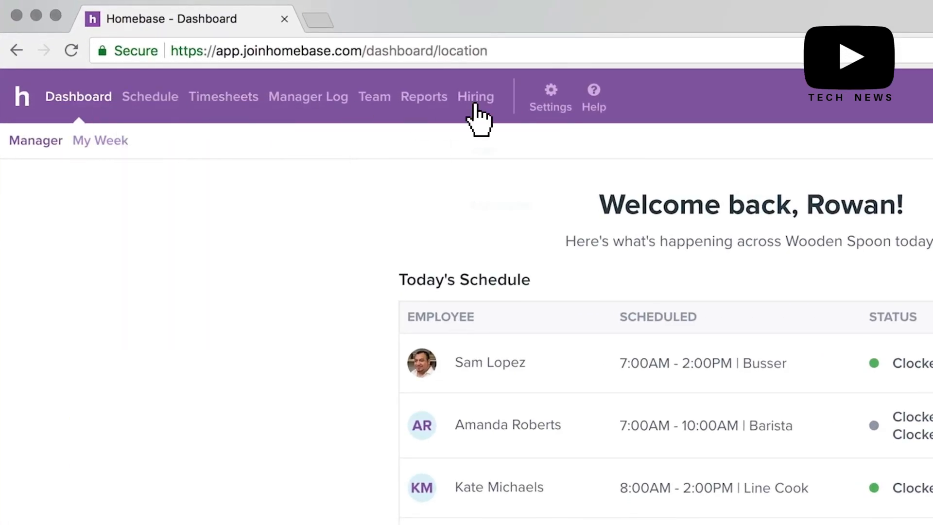
# - Publish the weekly schedule notifying only changed employees, and send a shift trade request
pyautogui.click(150, 97)
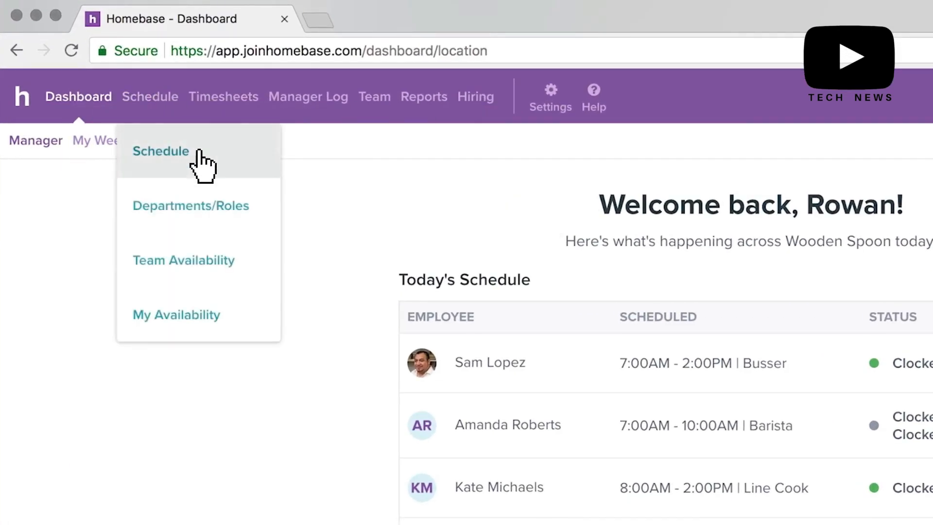
pyautogui.click(160, 151)
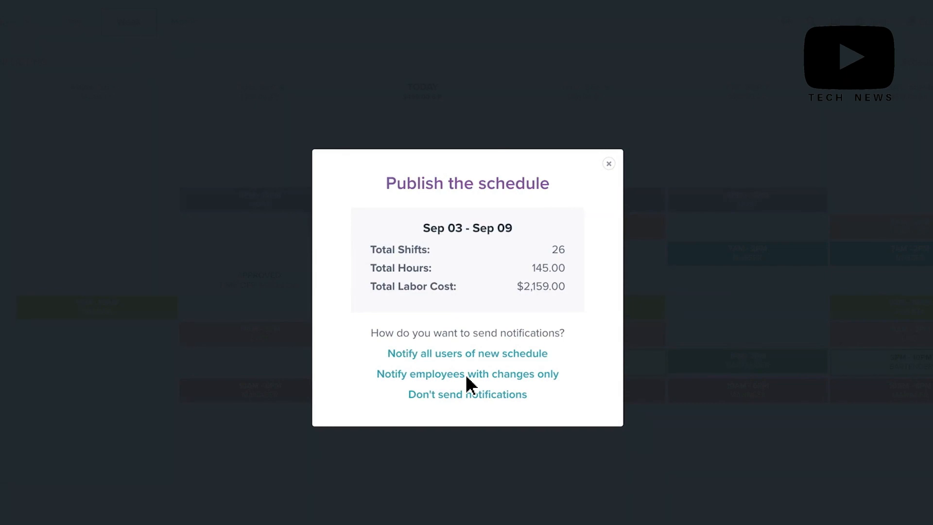
pyautogui.click(467, 353)
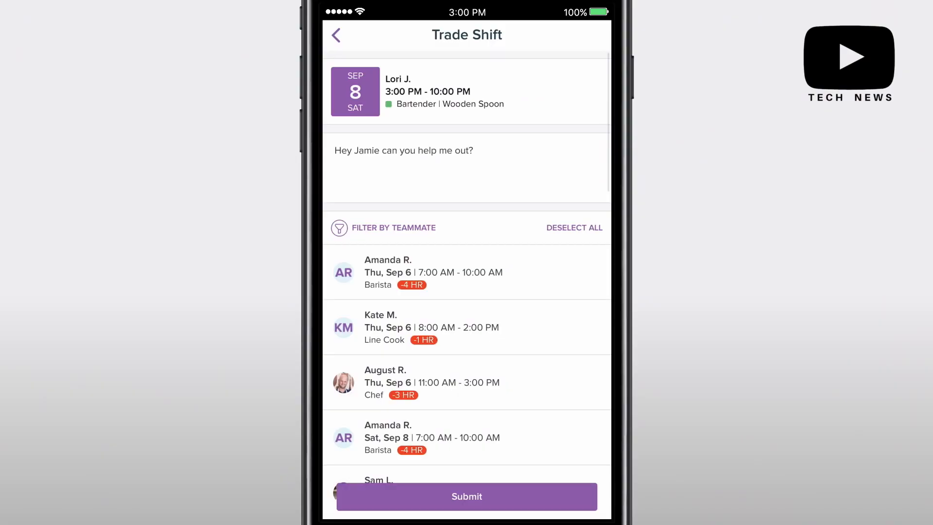
pyautogui.click(467, 496)
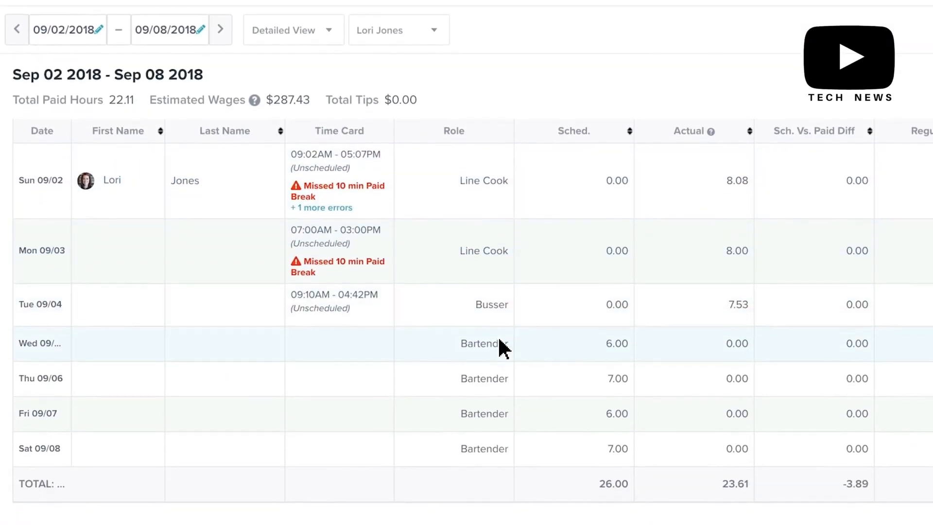
pyautogui.scroll(3)
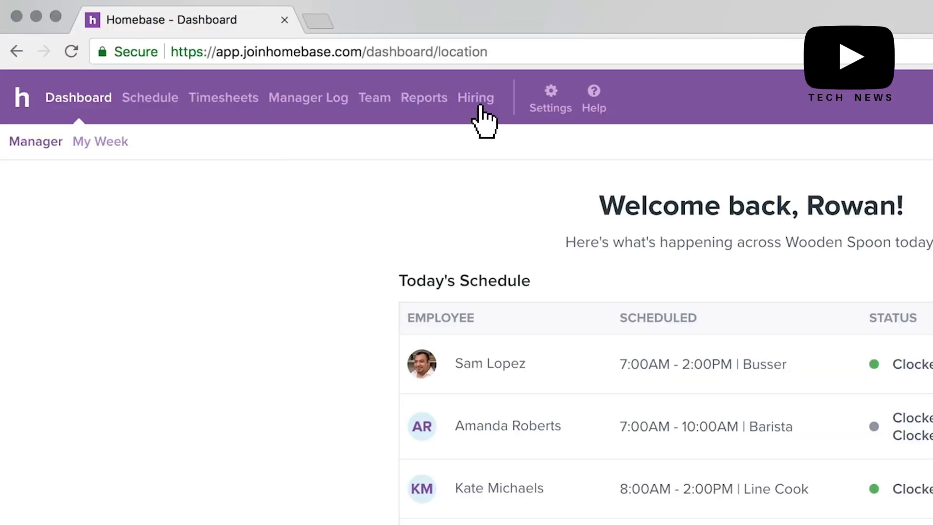
# - Choose the Line Cook job and view the interviewing applicant's and another applicant's profiles
pyautogui.click(475, 97)
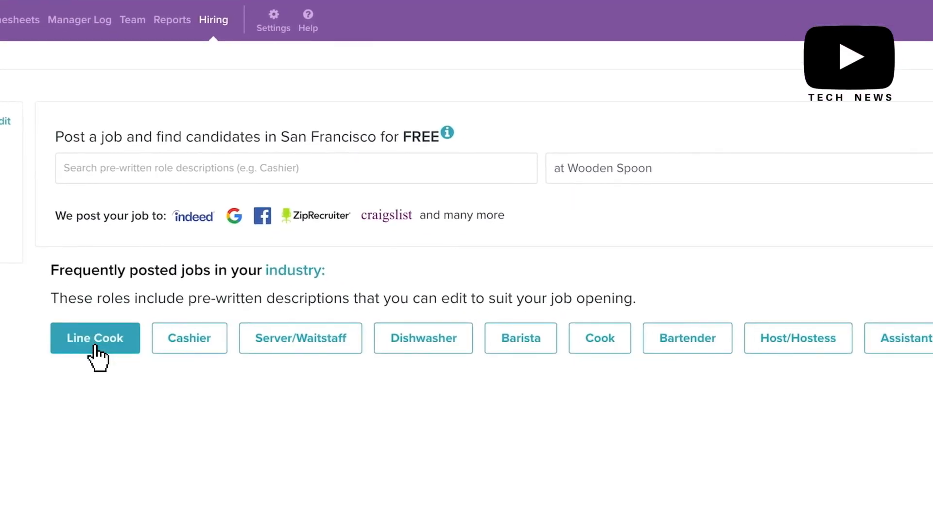
pyautogui.click(94, 338)
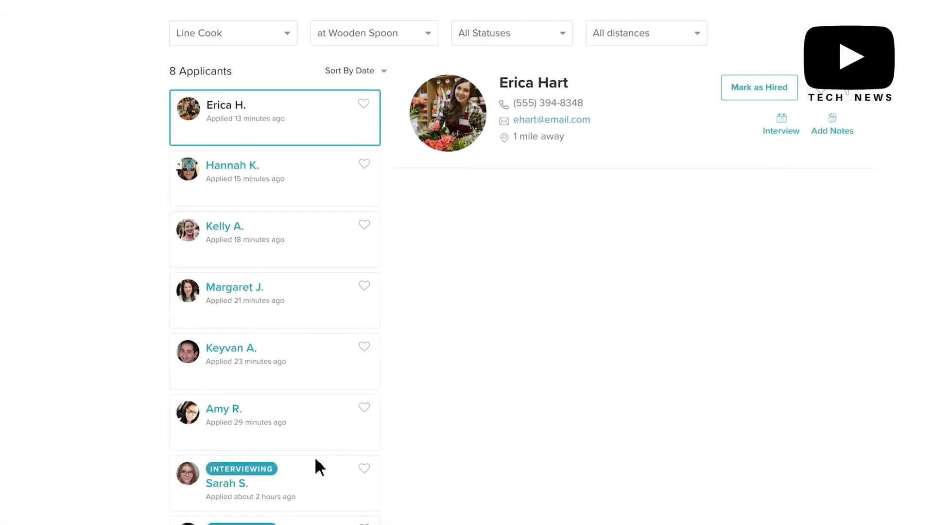
pyautogui.click(238, 482)
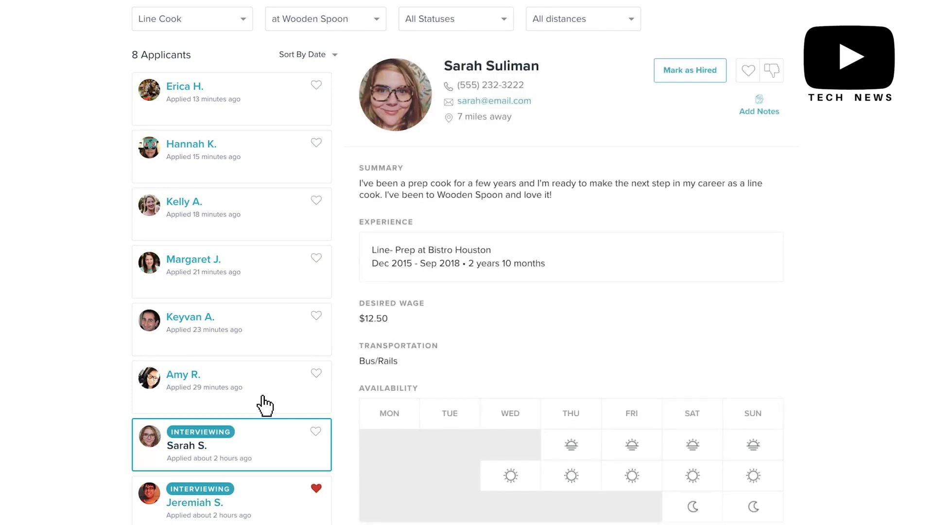
pyautogui.click(231, 387)
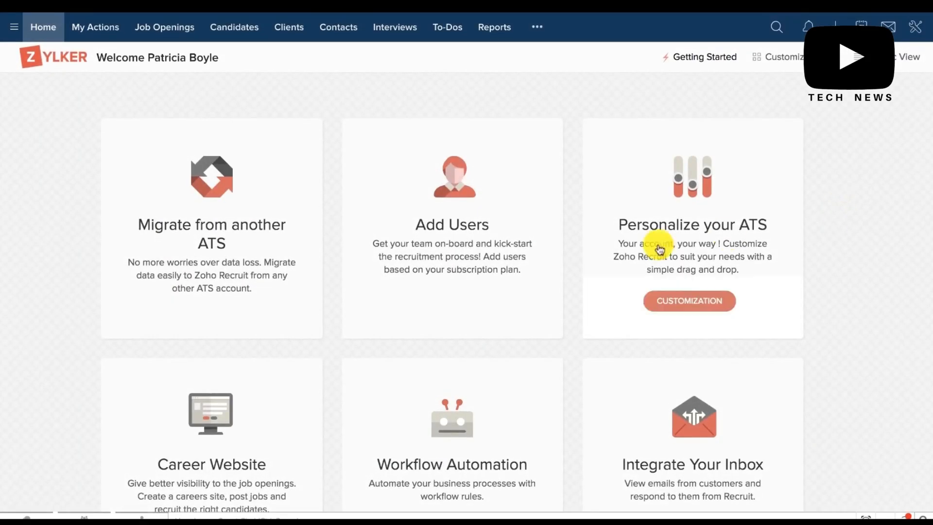
pyautogui.moveTo(334, 89)
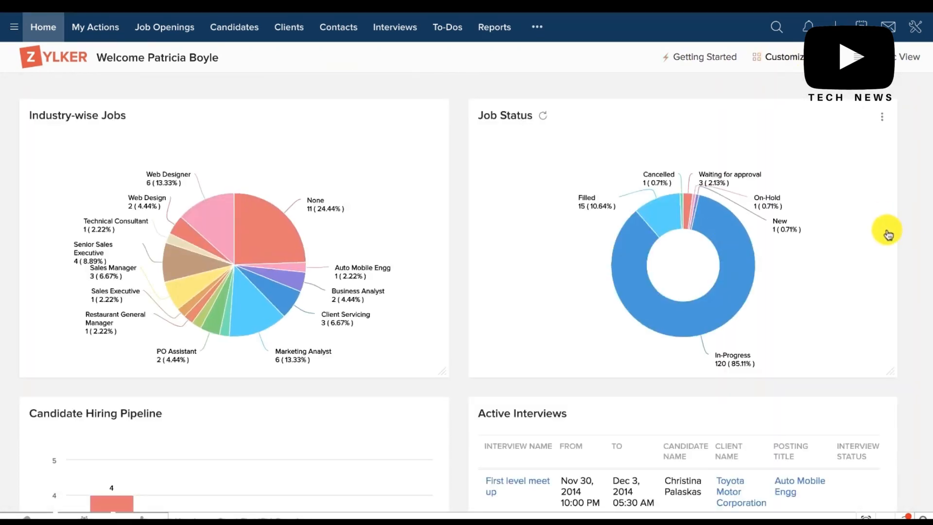
# - Browse job openings and contacts, then open the contacts advanced search form
pyautogui.scroll(-3)
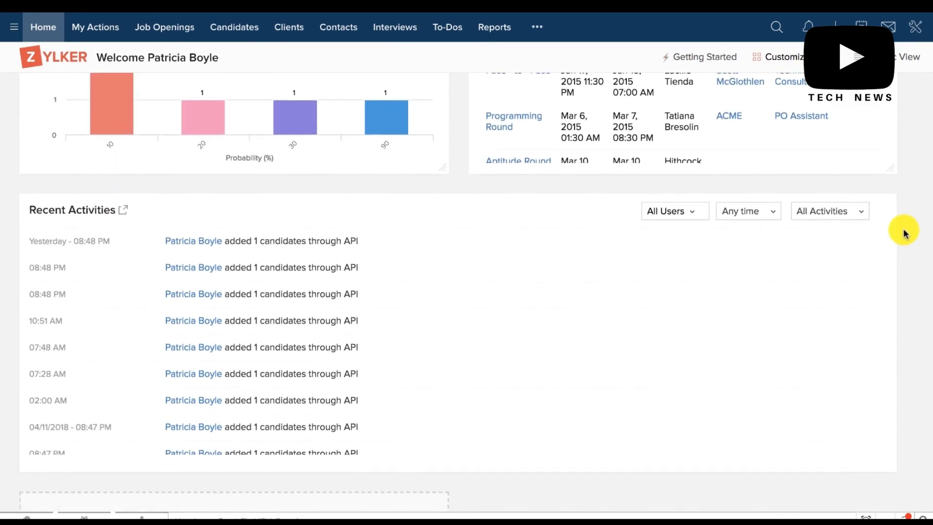
pyautogui.scroll(3)
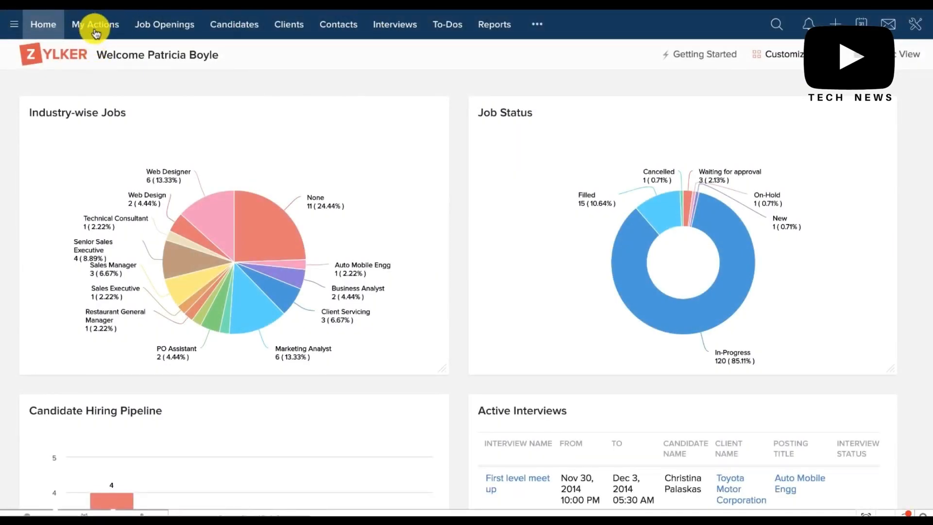
pyautogui.click(95, 25)
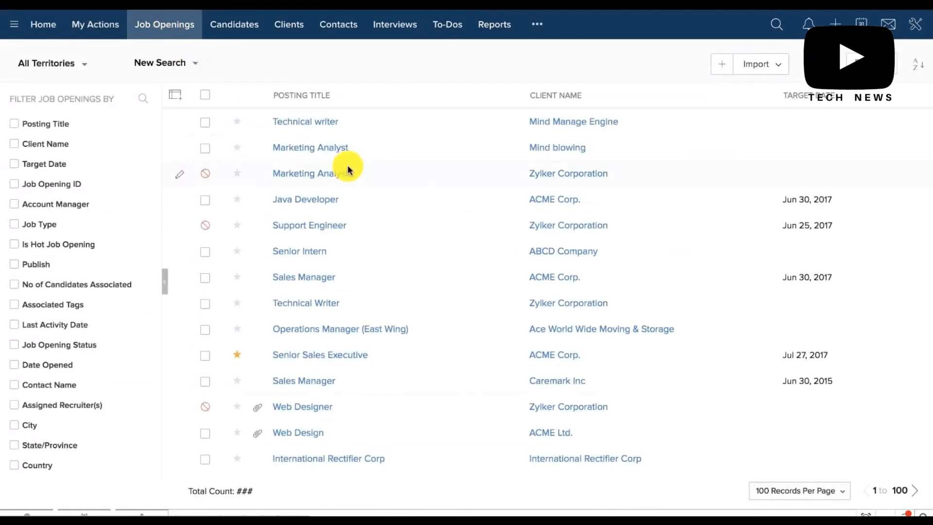
pyautogui.moveTo(289, 25)
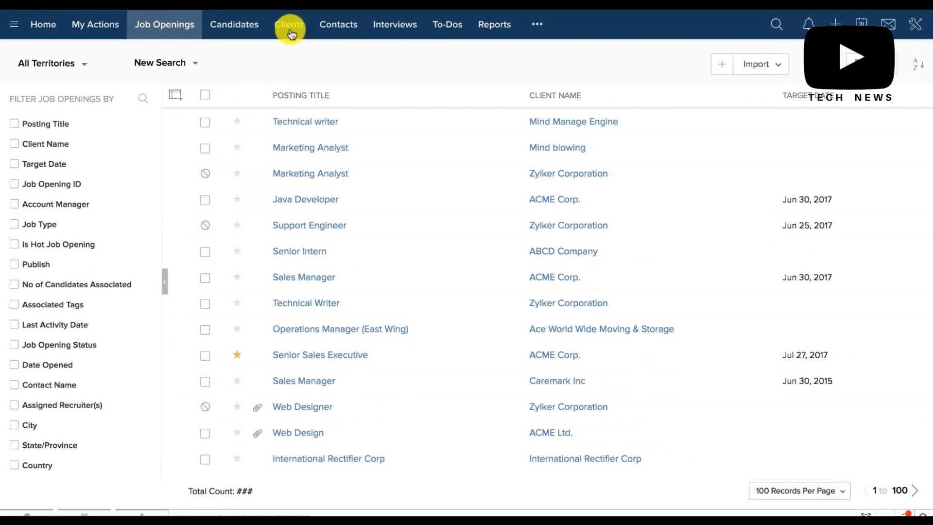
pyautogui.moveTo(338, 24)
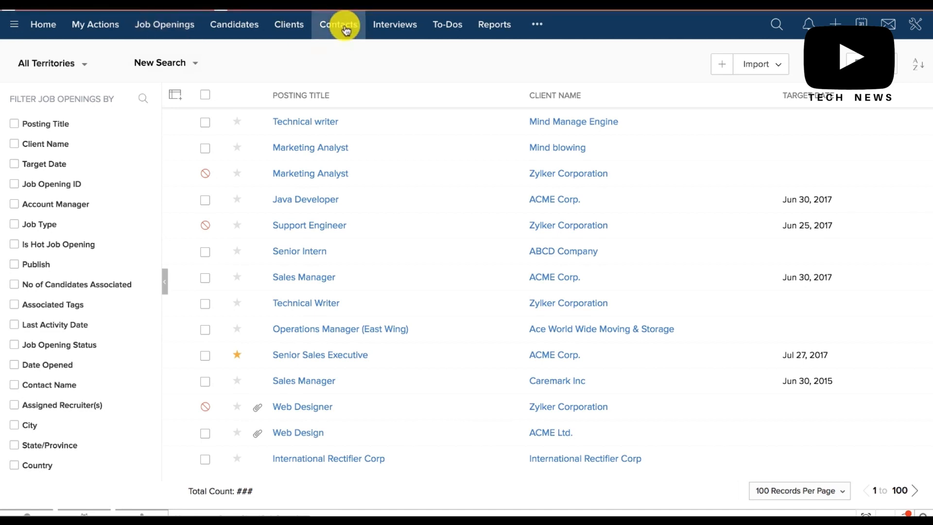
pyautogui.click(339, 24)
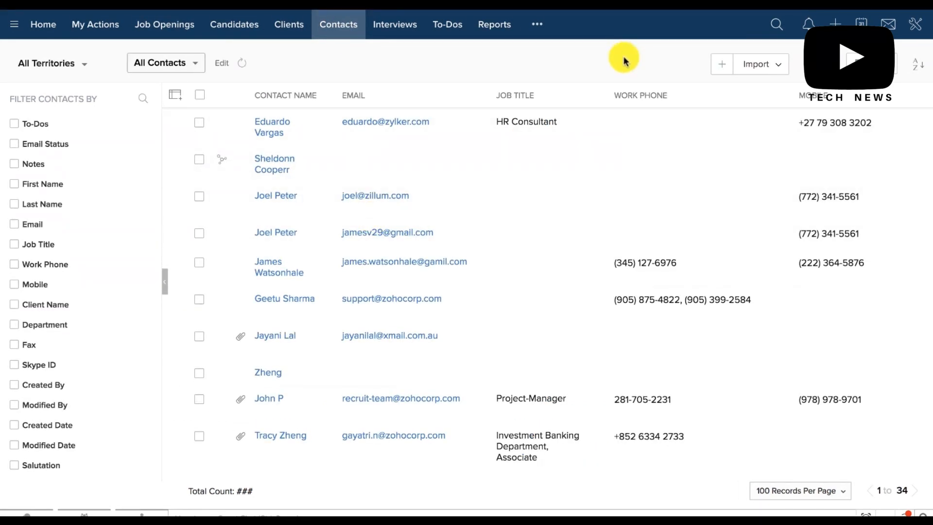
pyautogui.click(777, 25)
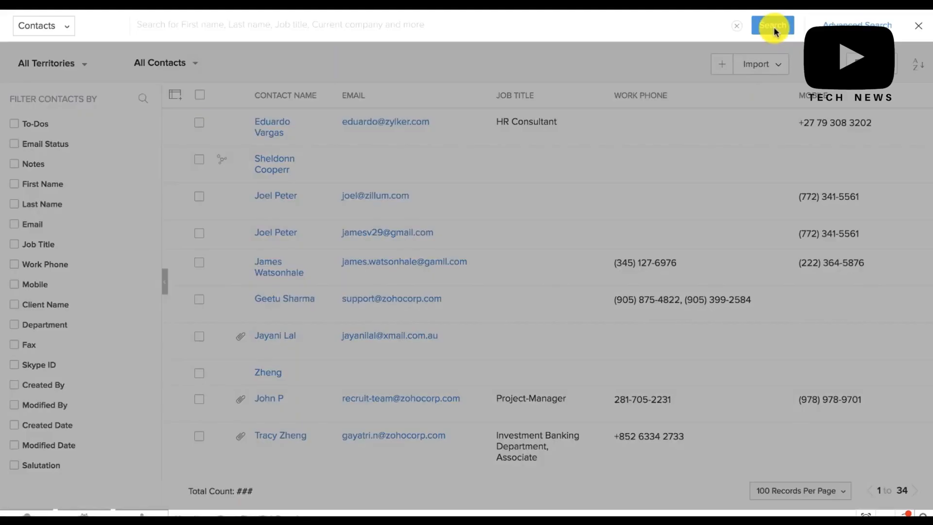
pyautogui.click(857, 25)
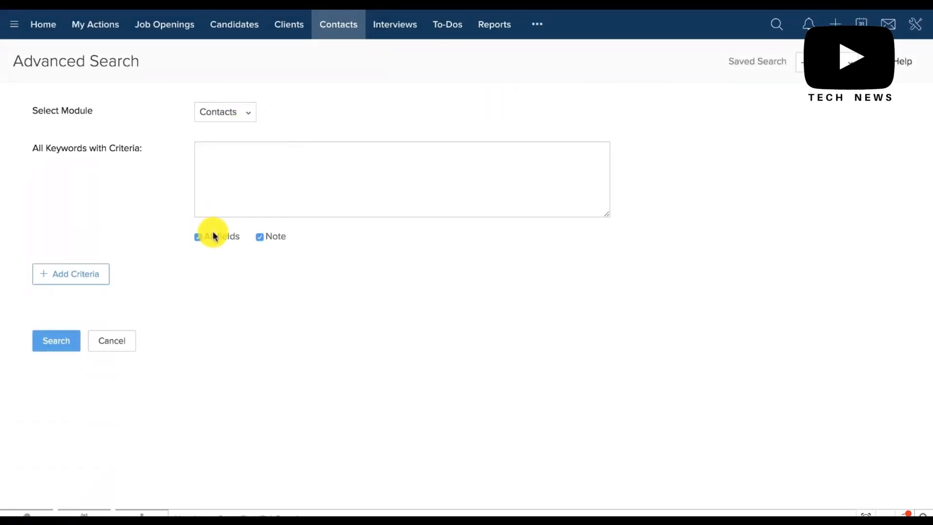
# - Check recent notifications, the quick-create record types and the calendar
pyautogui.click(808, 24)
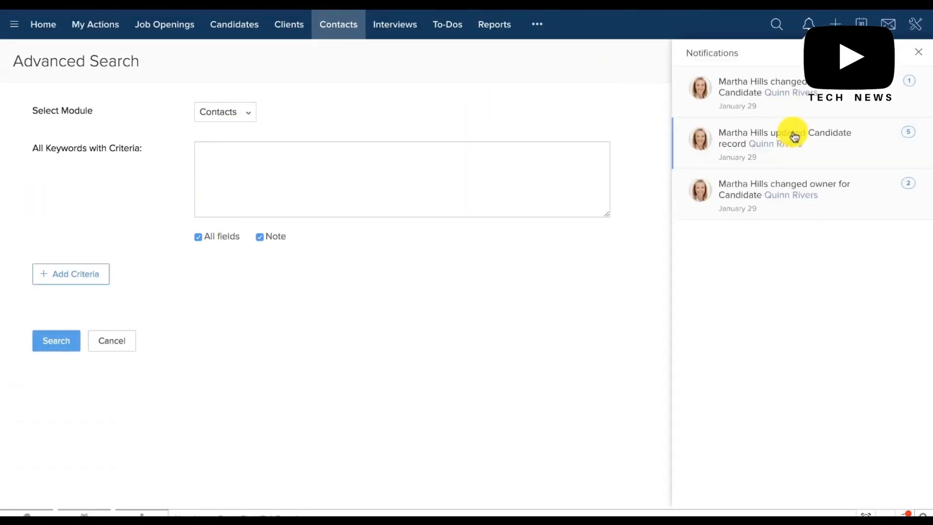
pyautogui.click(835, 24)
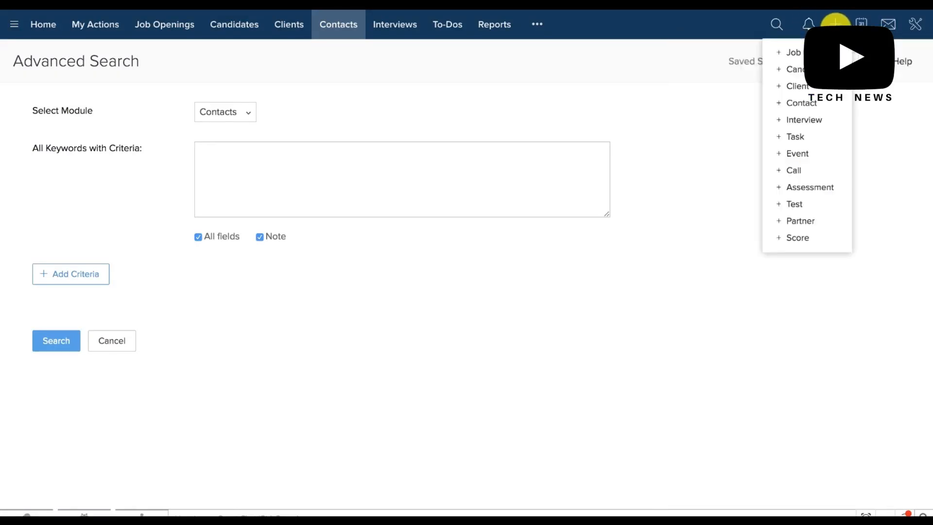
pyautogui.click(862, 24)
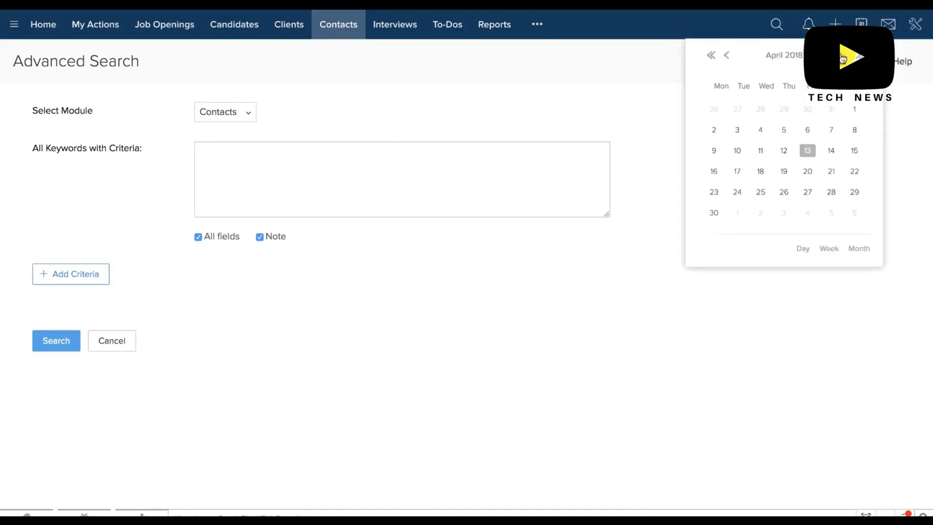
pyautogui.click(888, 25)
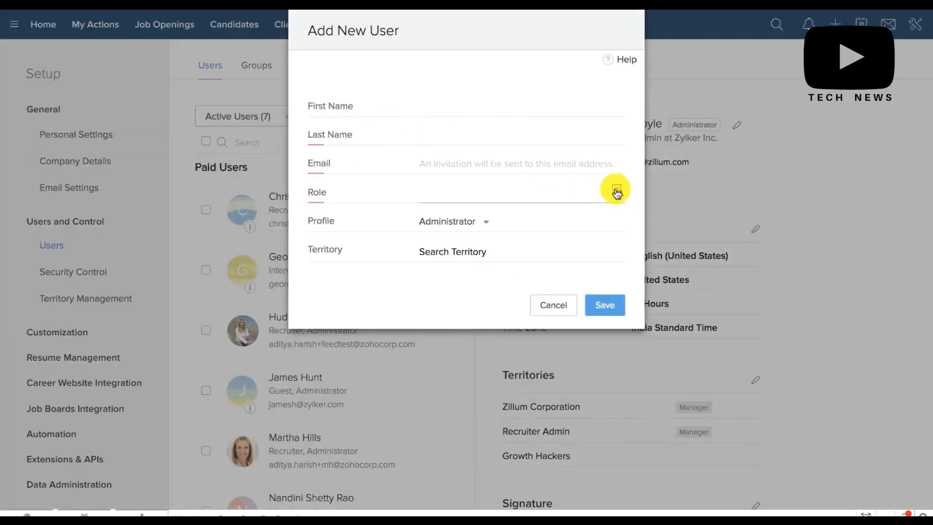
pyautogui.moveTo(464, 117)
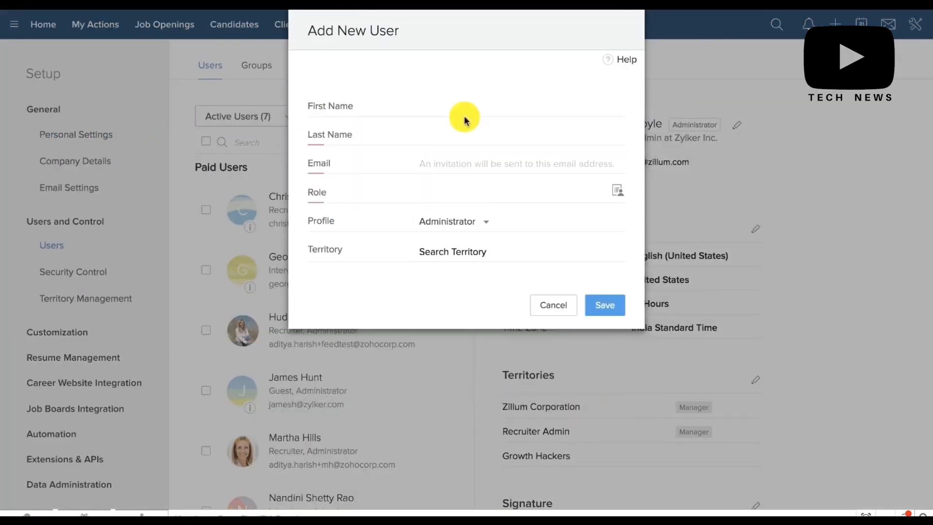
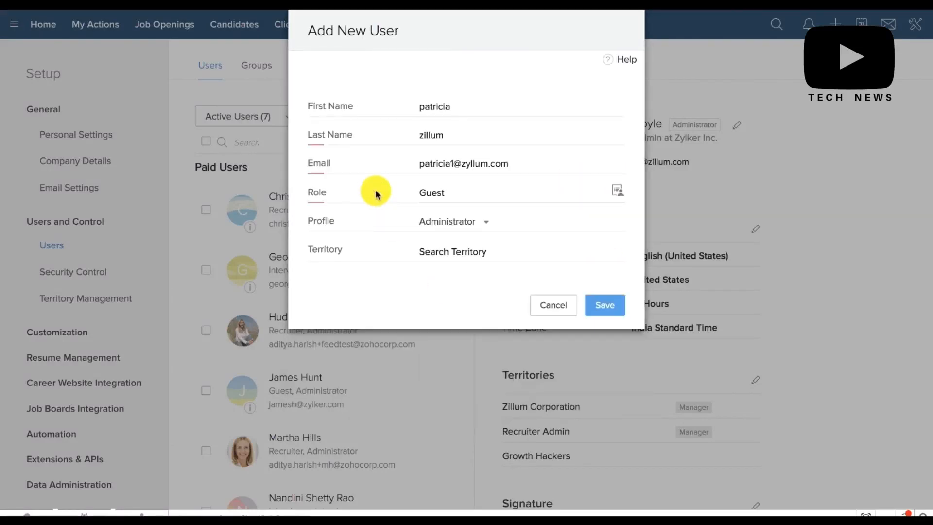
# - Enter the new user's email 'patricia1@…' and set the role to Guest
pyautogui.click(552, 305)
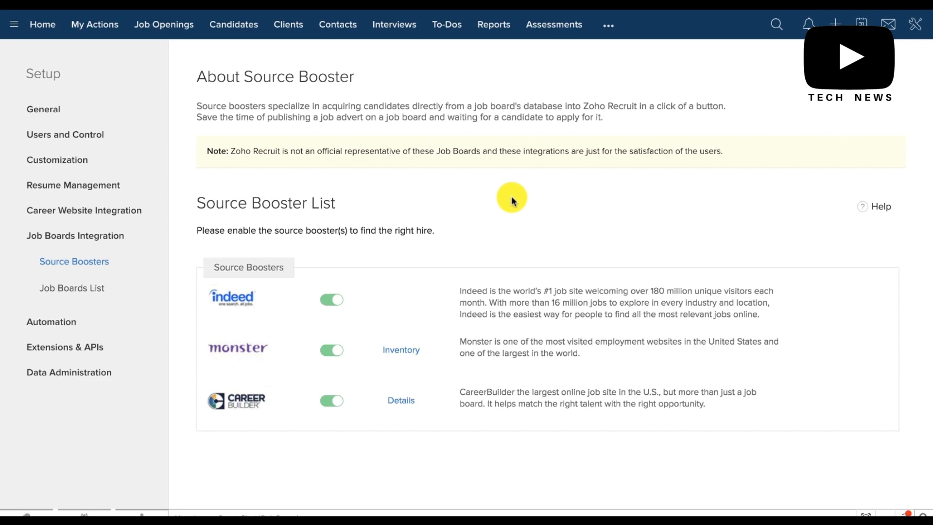
# - View careers website settings and a Senior Java Developer pre-screening assessment, then the Candidates list
pyautogui.click(233, 24)
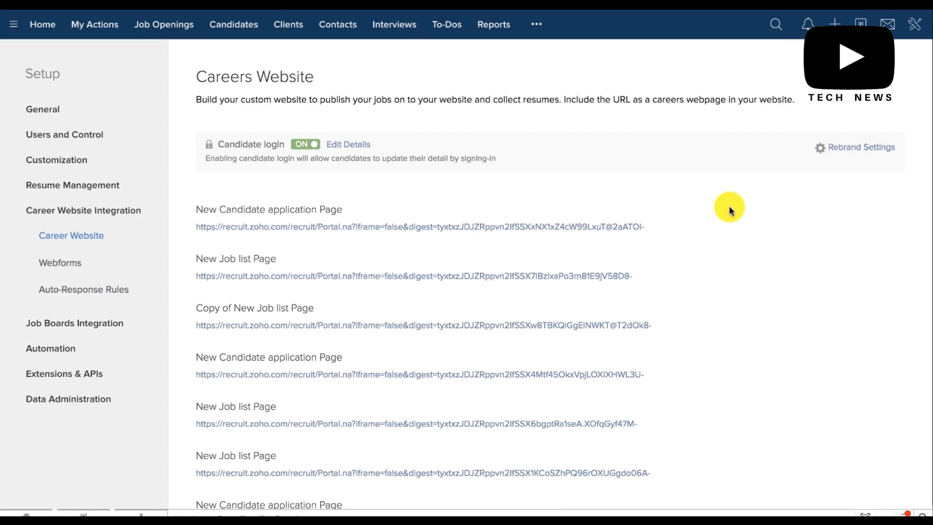
pyautogui.click(859, 147)
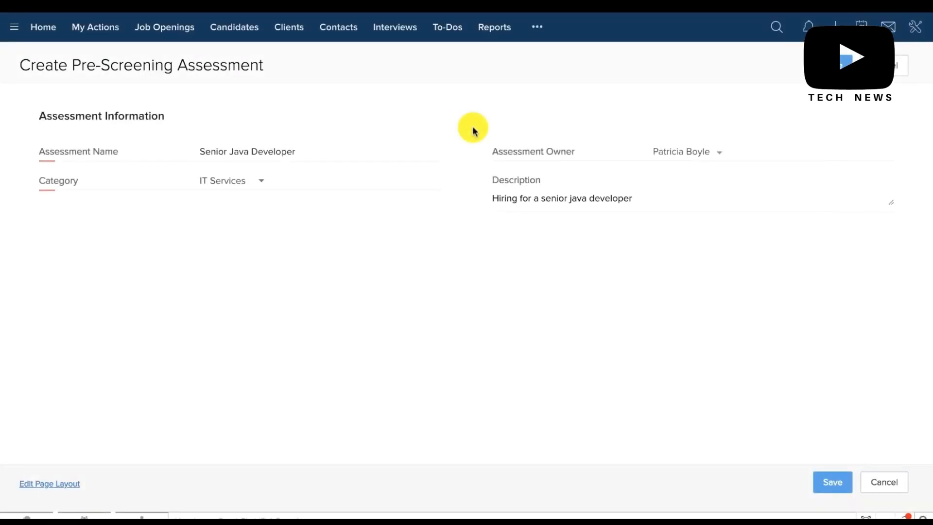
pyautogui.click(832, 482)
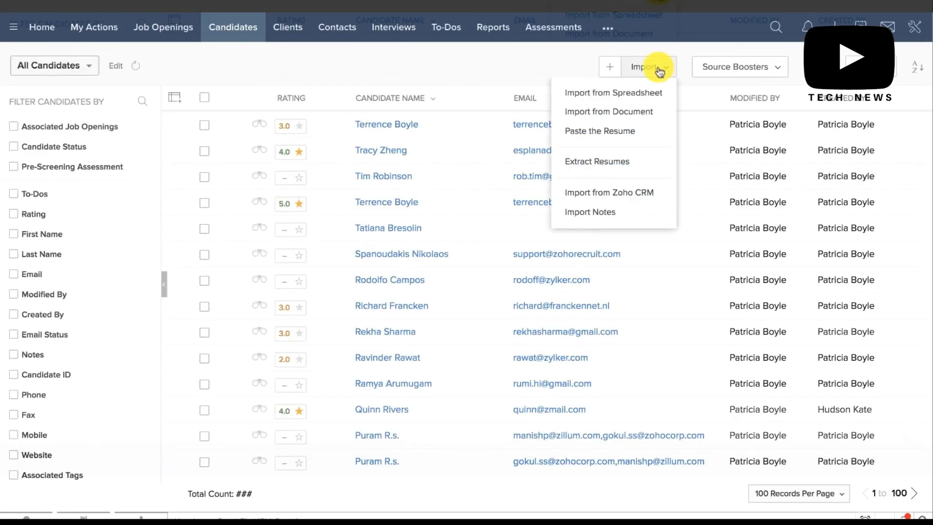
pyautogui.click(631, 96)
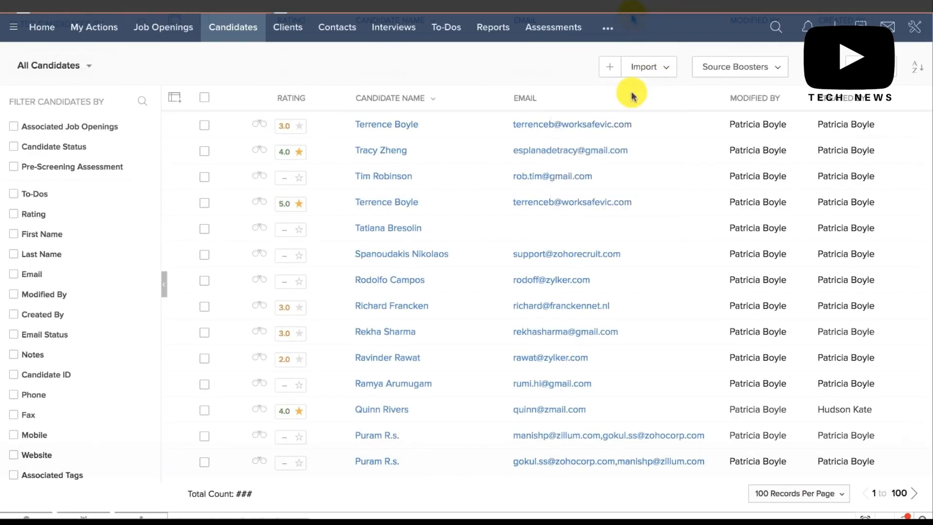
# - Open candidate spreadsheet import, then a workflow rule's scheduled actions
pyautogui.click(643, 67)
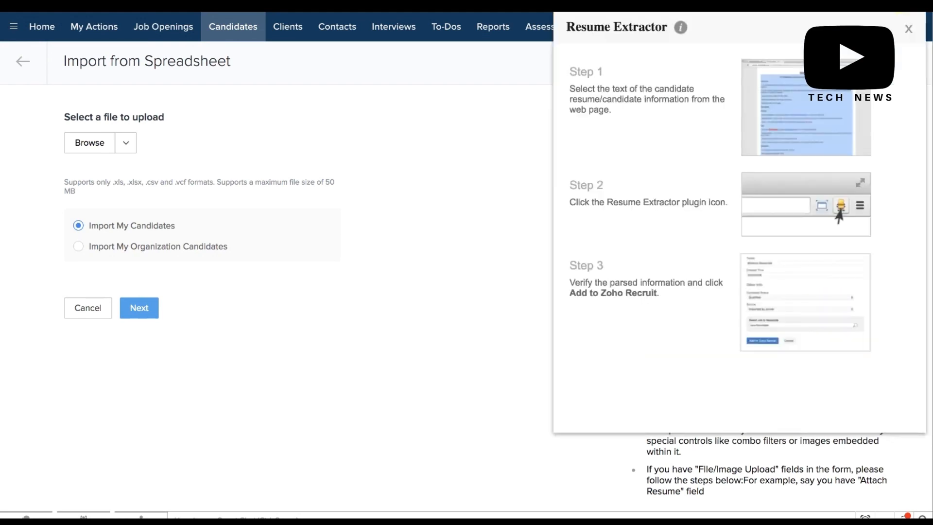
pyautogui.click(908, 28)
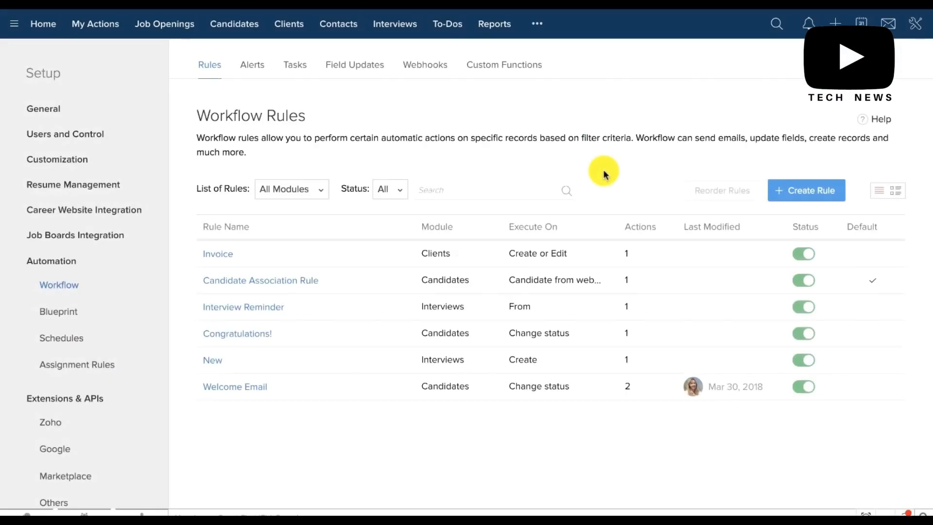
pyautogui.click(260, 280)
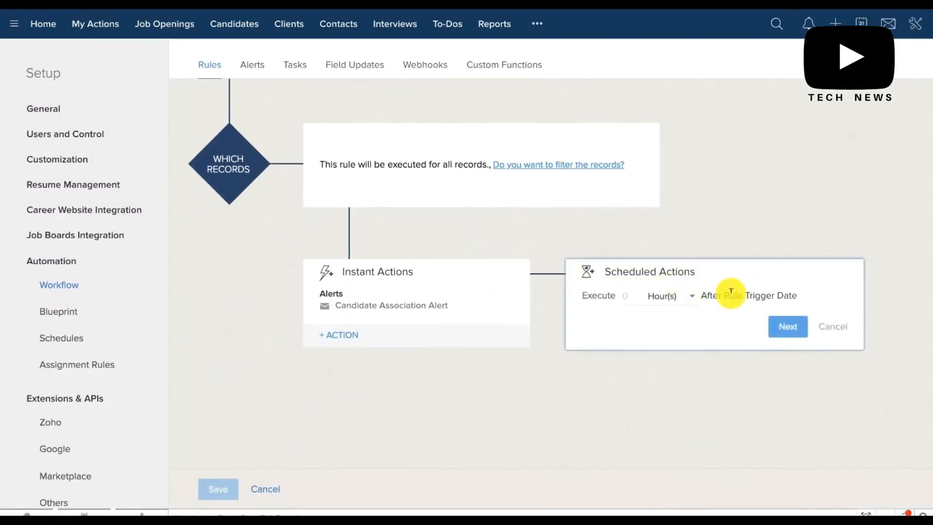
pyautogui.click(788, 326)
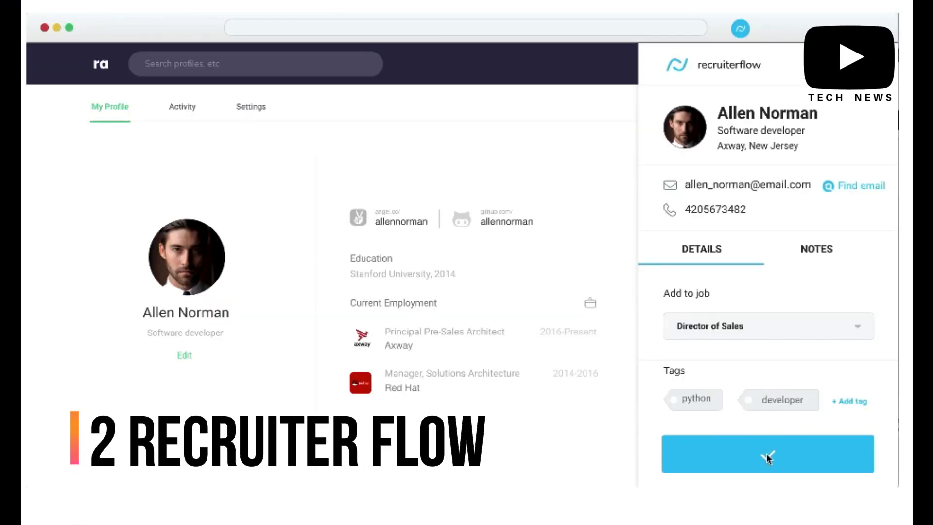
# - Find the developer's email and phone via the extension and save him to Director of Sales
pyautogui.click(768, 454)
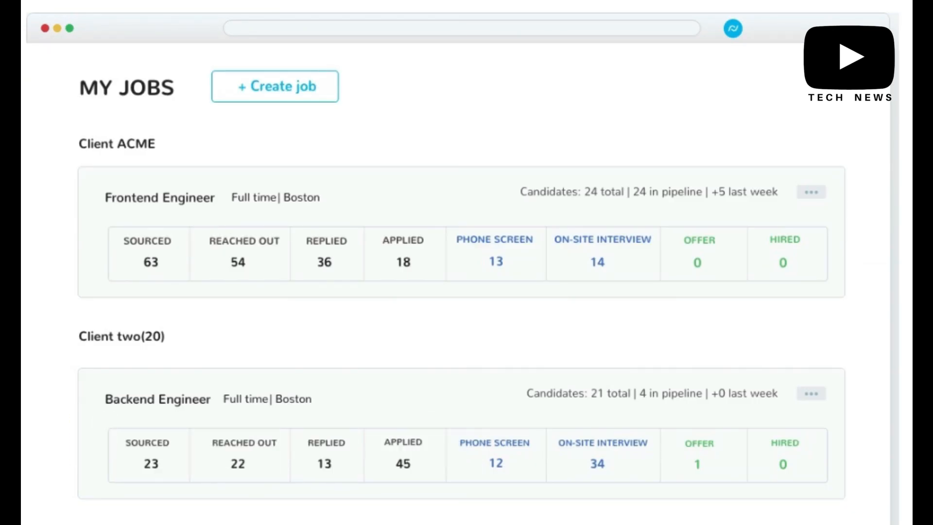
pyautogui.scroll(3)
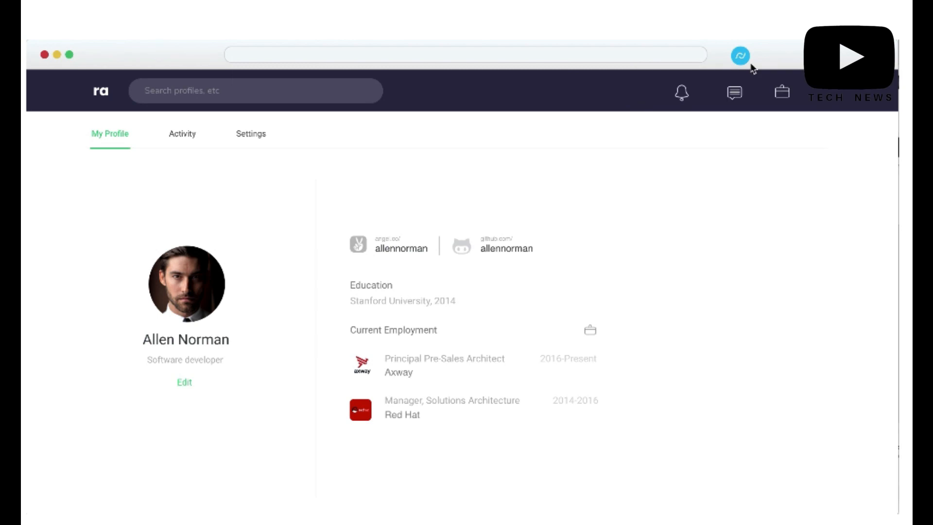
pyautogui.click(740, 56)
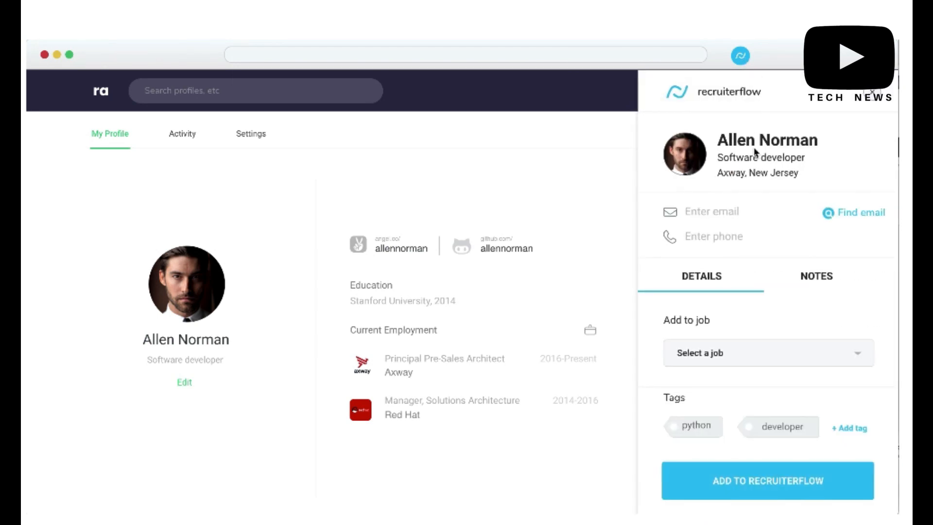
pyautogui.moveTo(856, 221)
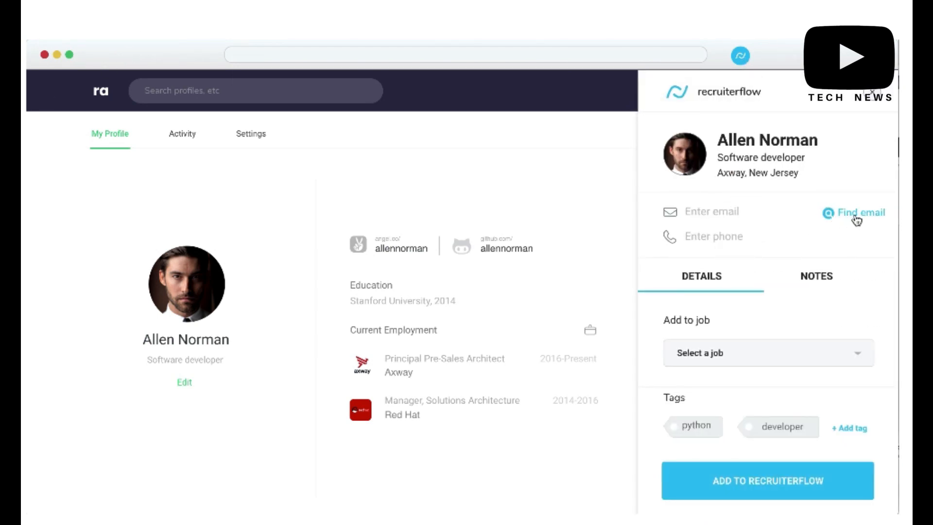
pyautogui.click(859, 212)
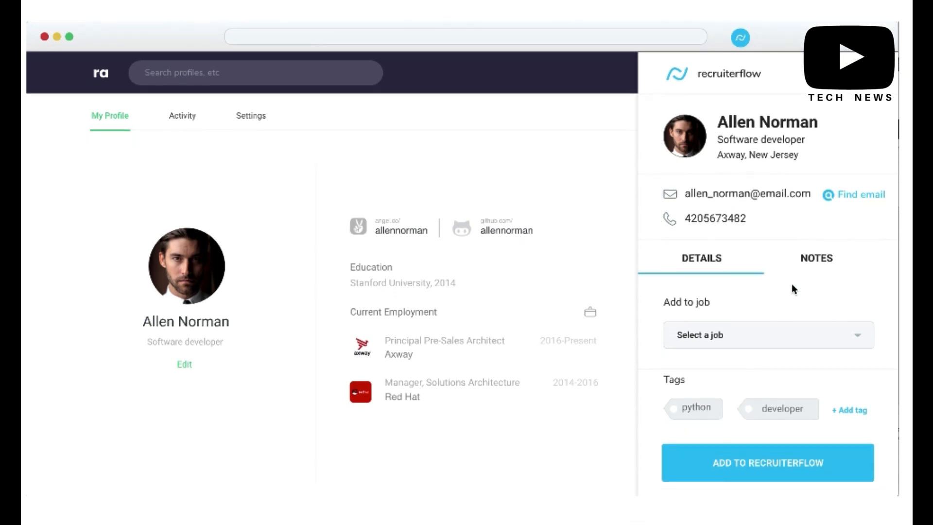
pyautogui.click(767, 334)
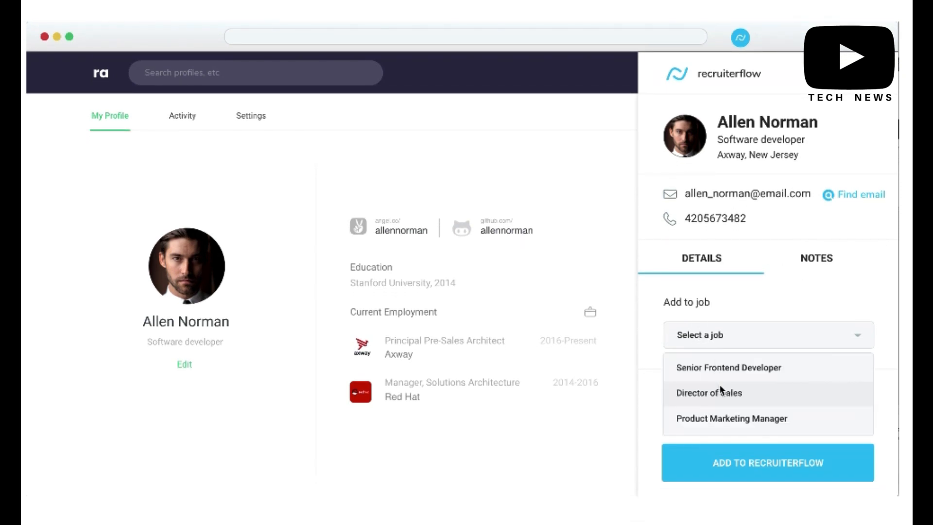
pyautogui.click(709, 393)
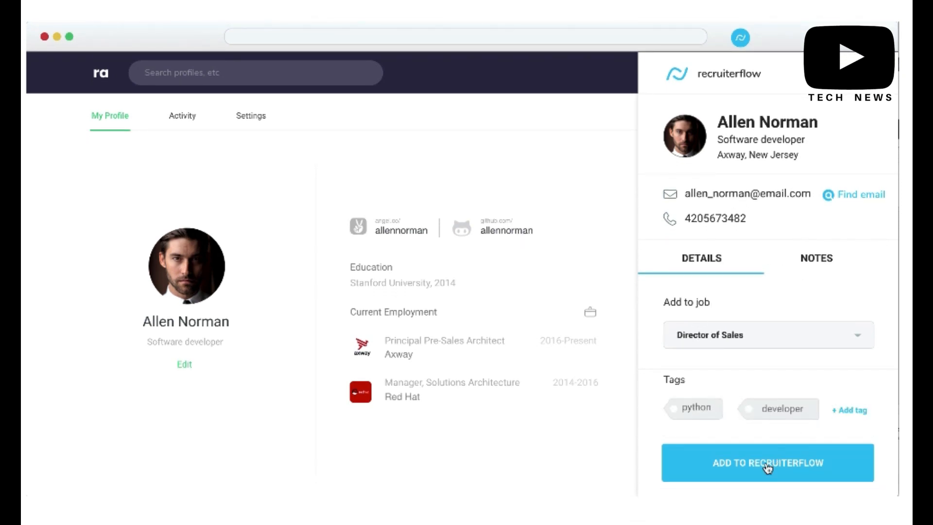
pyautogui.click(767, 463)
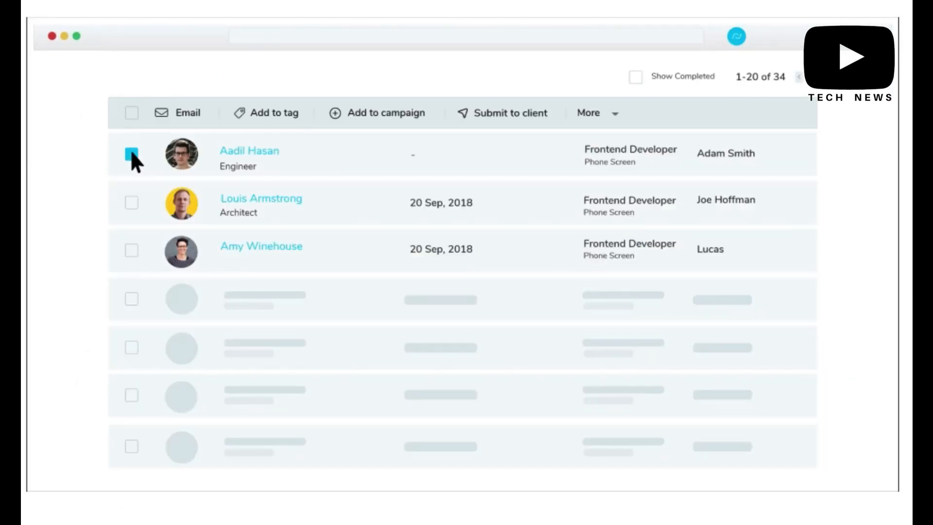
# - Select the three Frontend Developer candidates and send their resumes to Client Dave
pyautogui.click(132, 203)
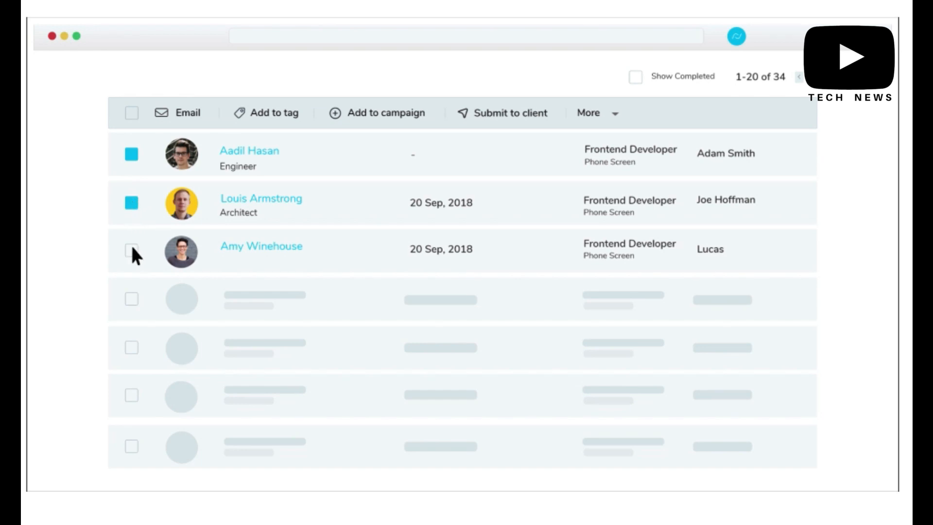
pyautogui.click(131, 247)
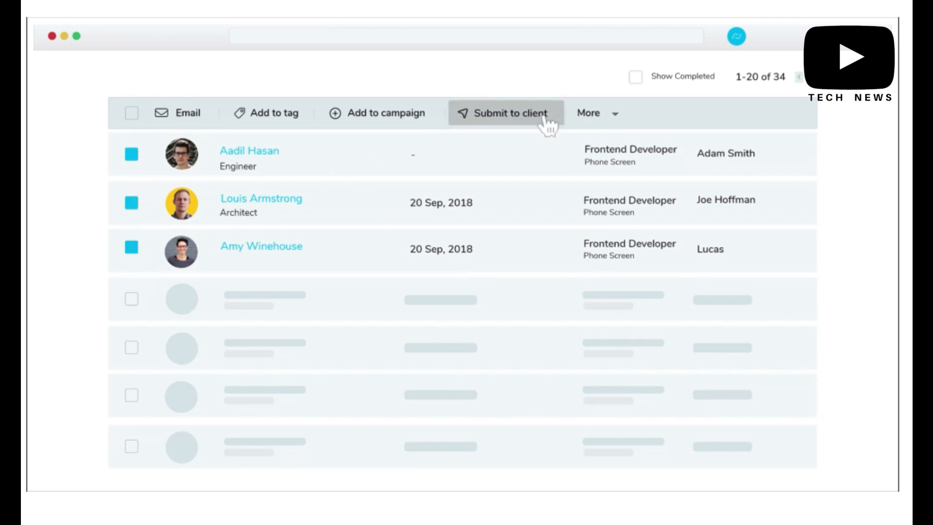
pyautogui.click(507, 114)
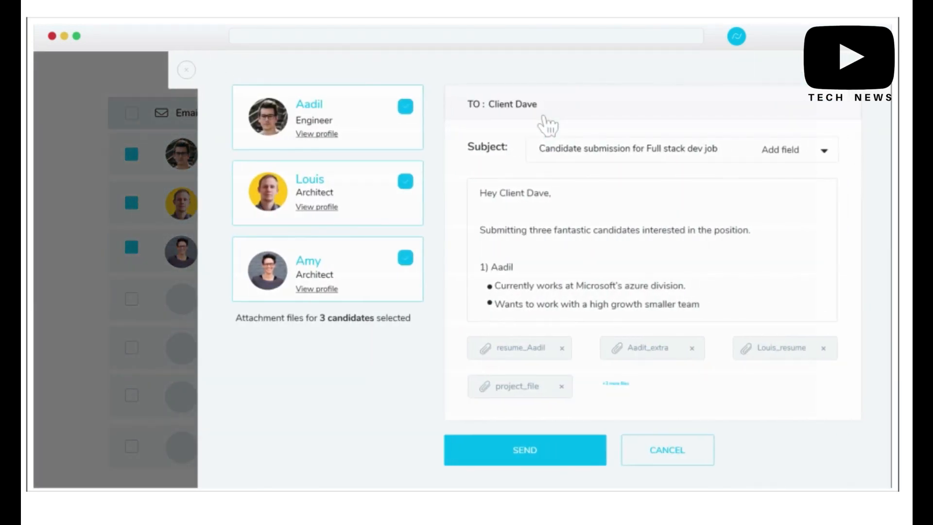
pyautogui.click(524, 451)
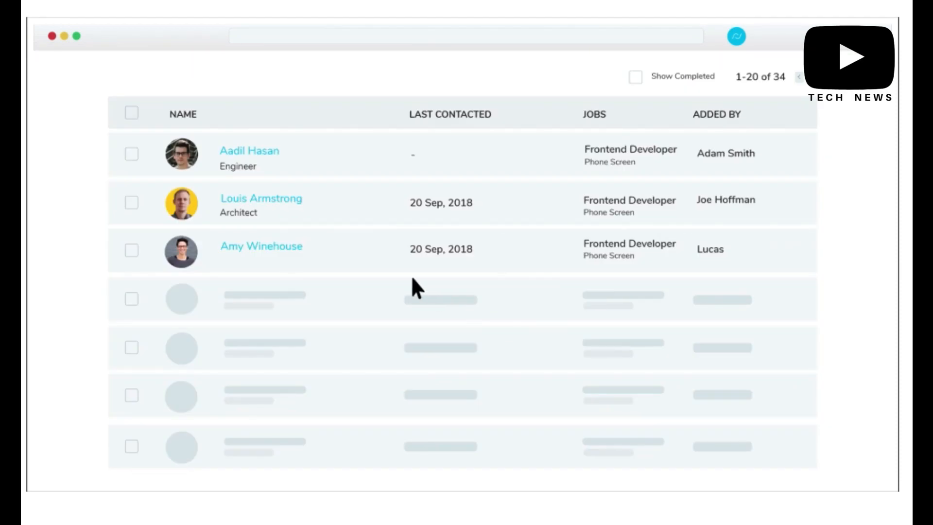
pyautogui.click(132, 147)
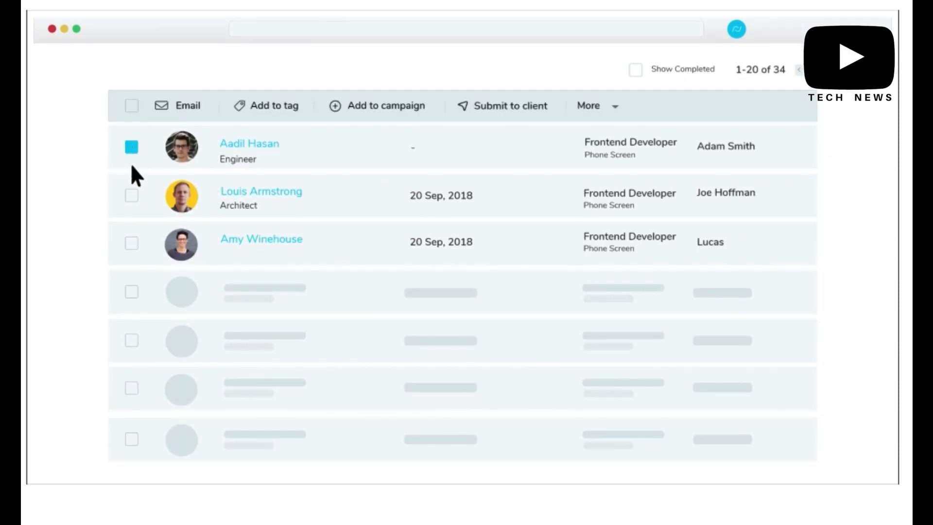
# - Complete the Touchpoint 1 subject 'Hey *|Firstname|*, got time for a chat?' and save the campaign
pyautogui.click(384, 105)
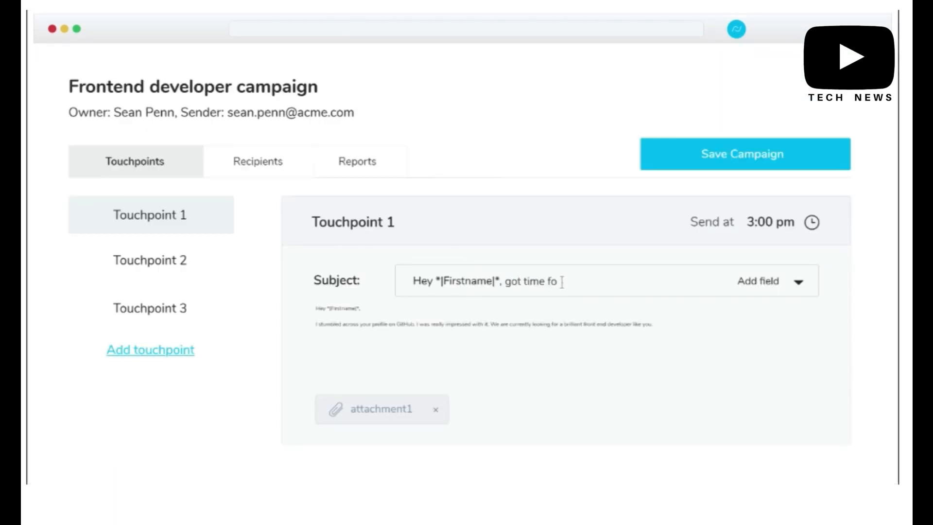
pyautogui.write('r a chat?')
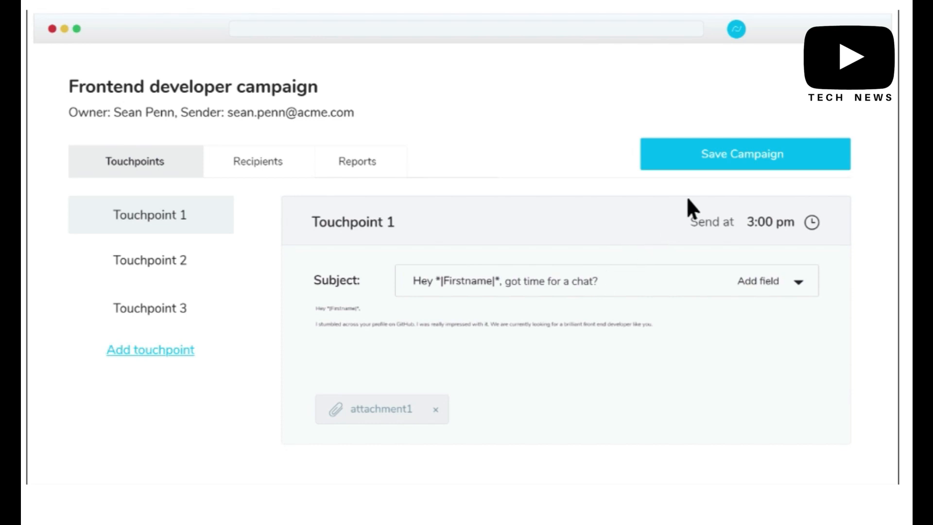
pyautogui.click(744, 154)
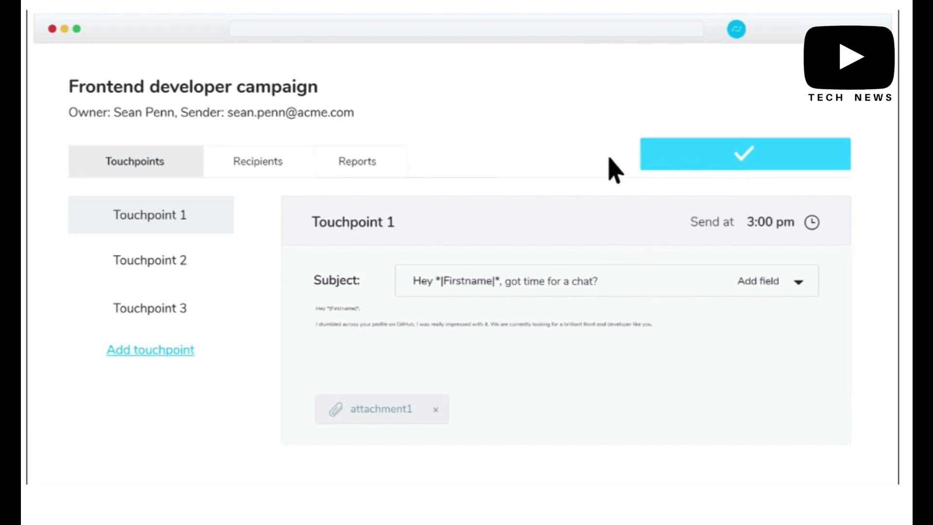
# - Review the campaign's delivery report, then save the campaign again from Touchpoints
pyautogui.click(356, 161)
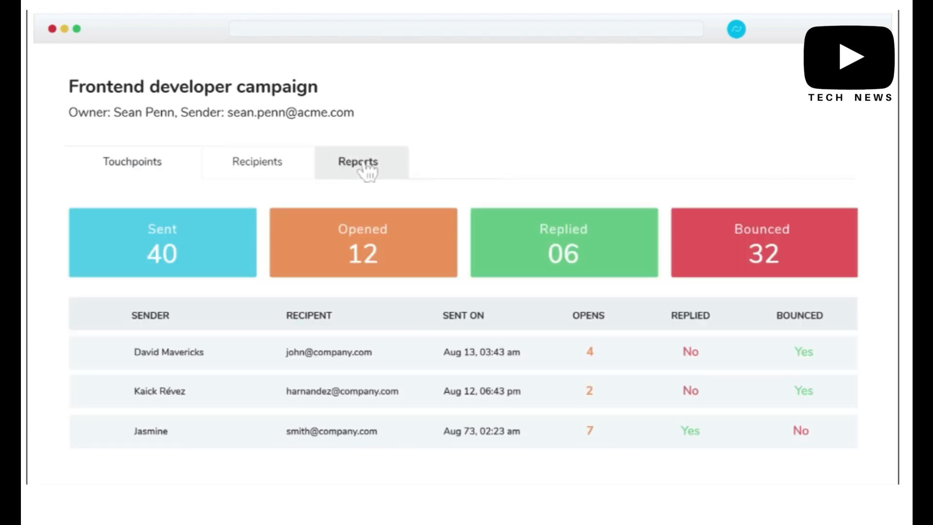
pyautogui.scroll(3)
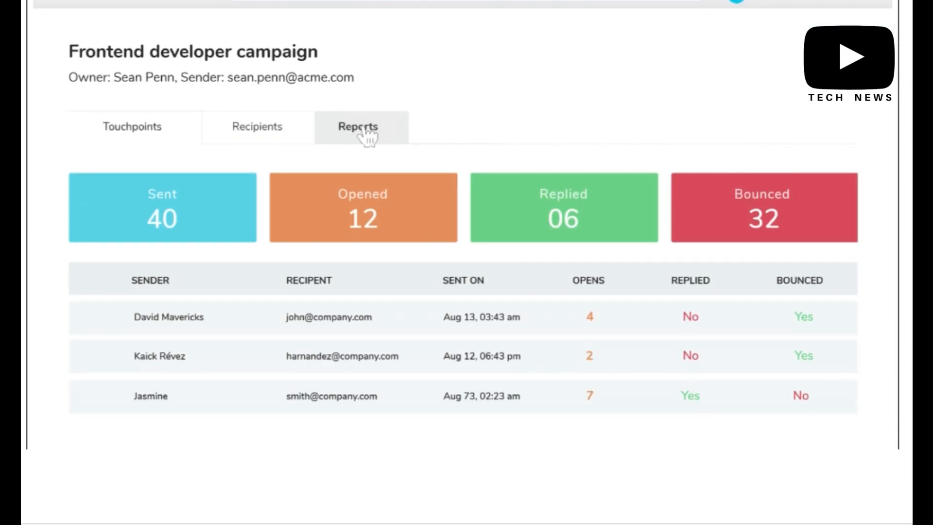
pyautogui.click(132, 126)
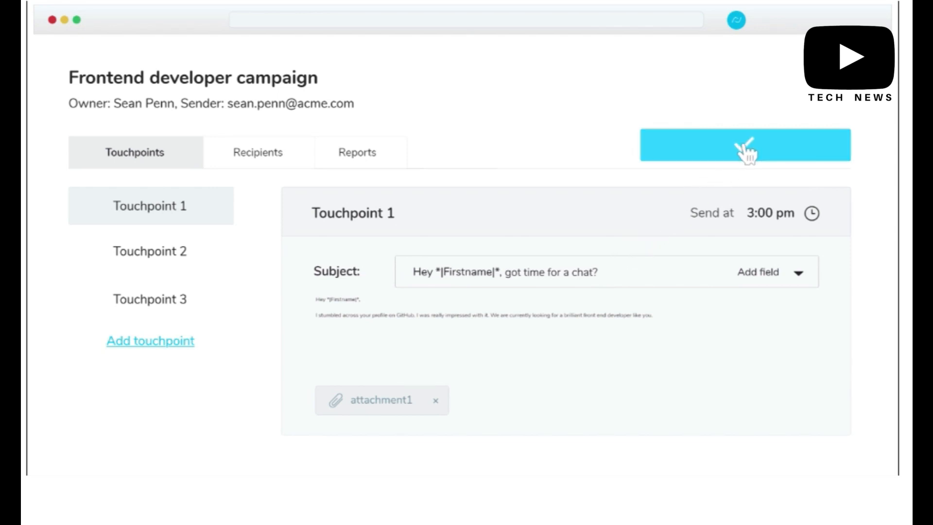
pyautogui.click(357, 152)
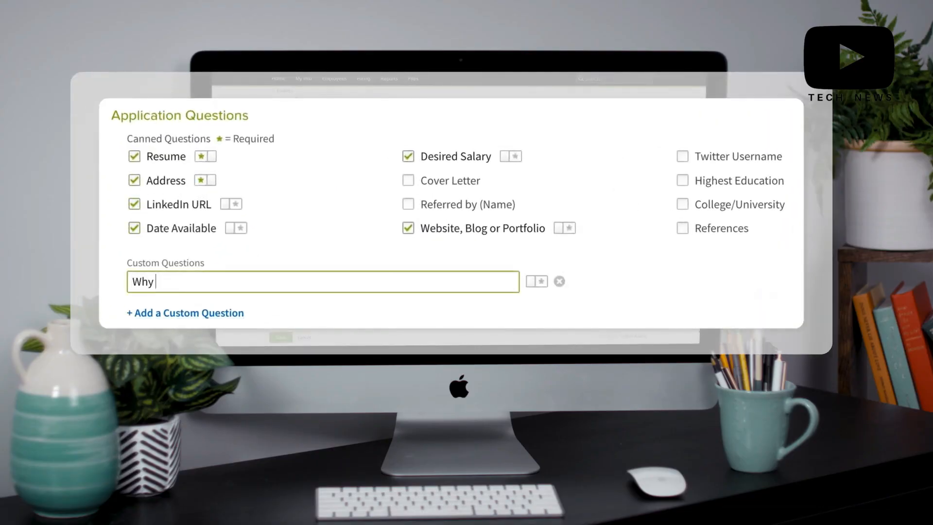
# - Save the custom application question 'Why do you want to work here?'
pyautogui.write('do you want to work here?')
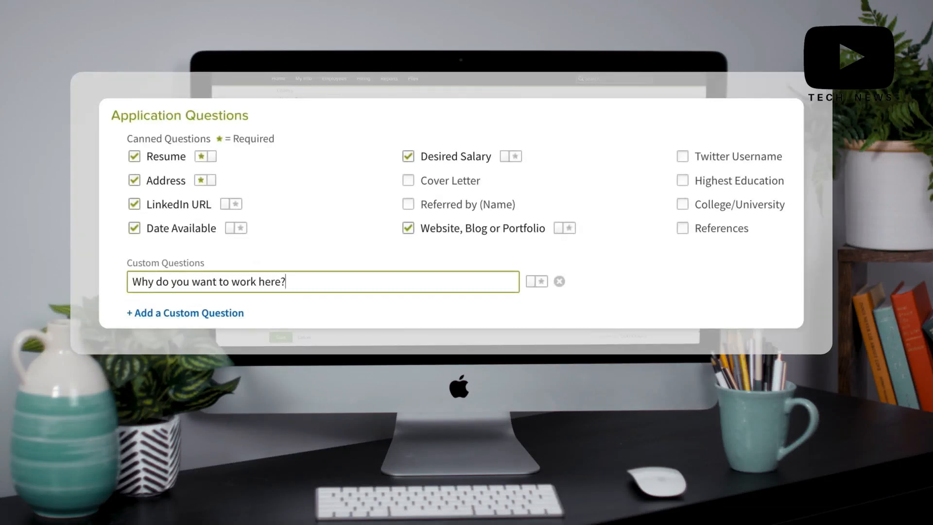
pyautogui.click(533, 281)
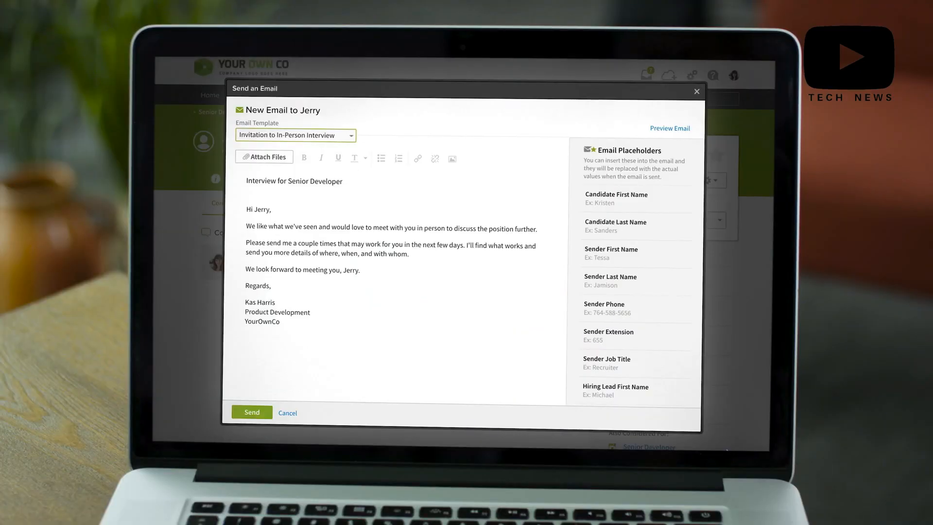
# - Send the in-person interview invitation and check the candidate's Schedule Interview status
pyautogui.click(252, 411)
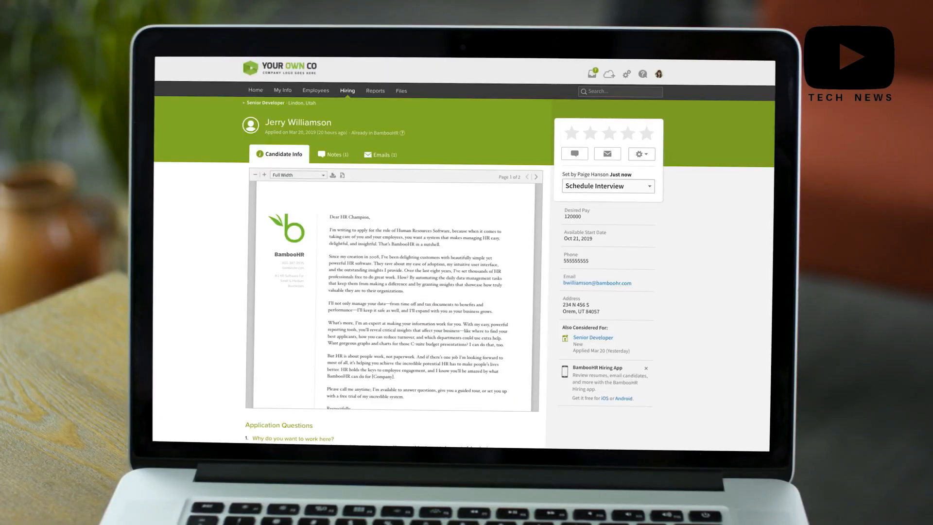
pyautogui.click(647, 132)
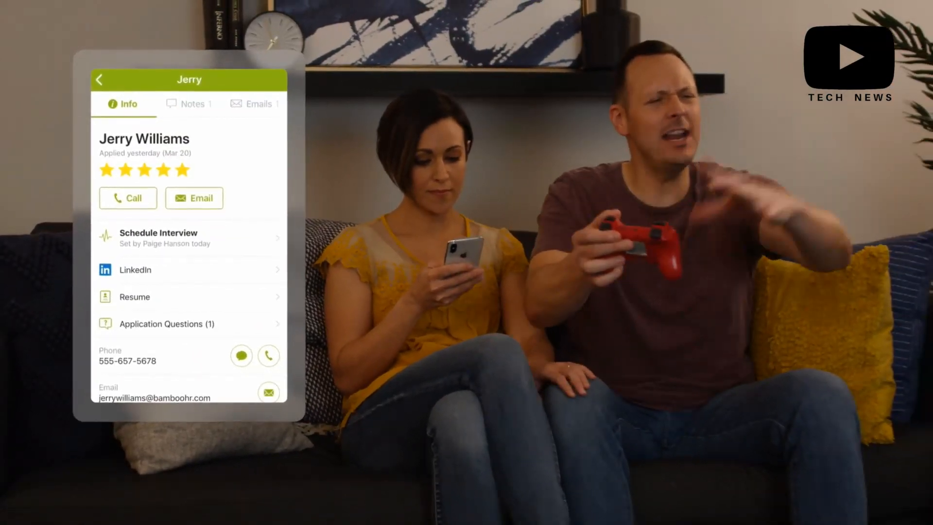
pyautogui.scroll(-3)
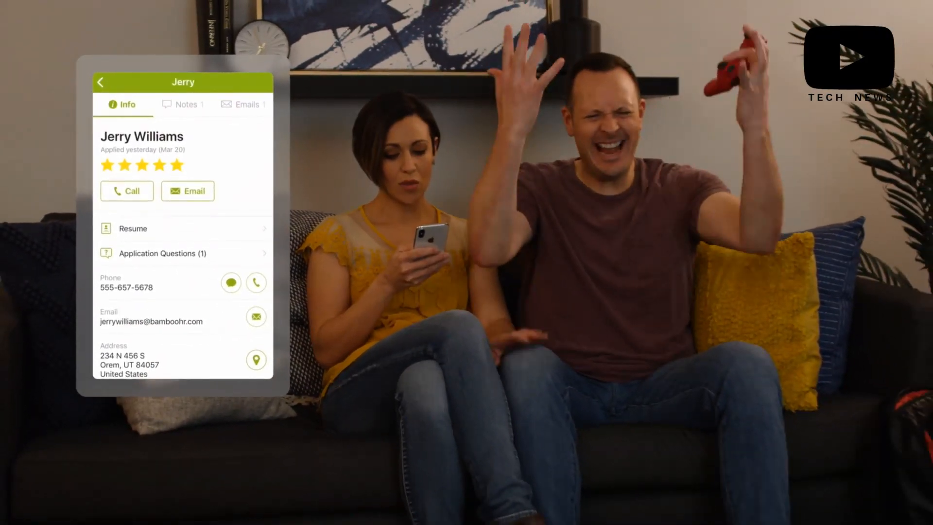
pyautogui.scroll(-3)
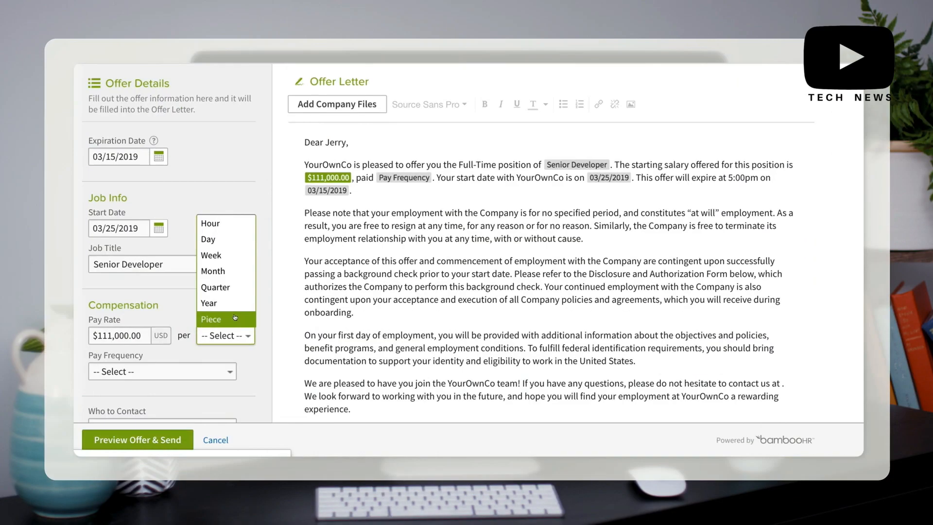
# - Set the offer's pay to per year, paid every other week, and preview the letter
pyautogui.click(208, 303)
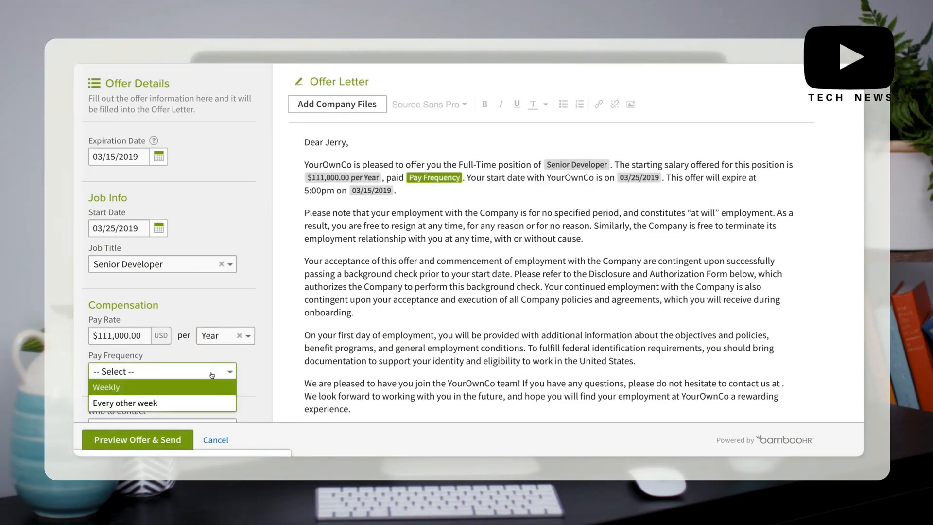
pyautogui.click(124, 403)
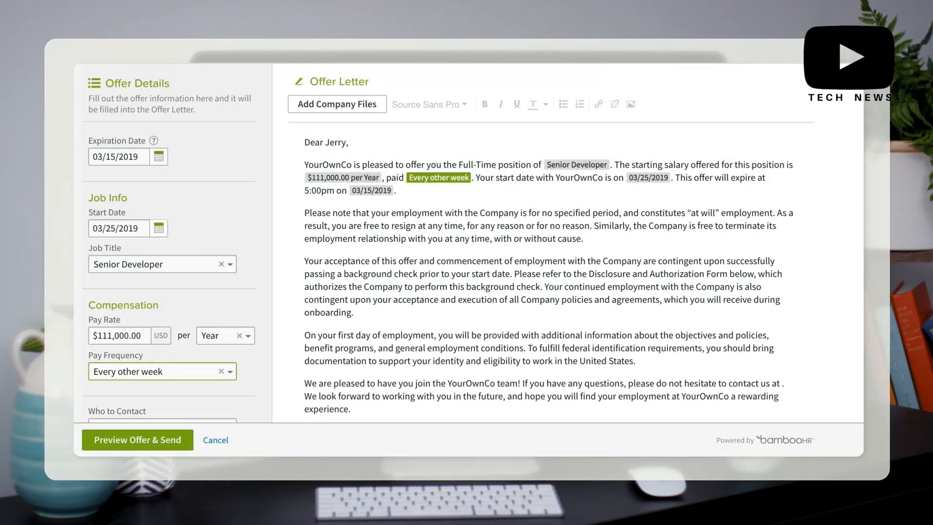
pyautogui.click(137, 440)
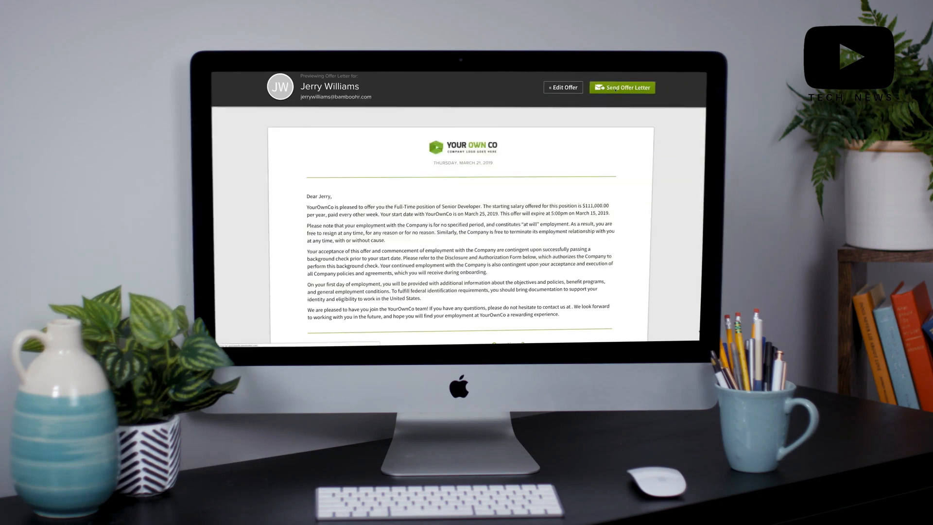
pyautogui.click(622, 88)
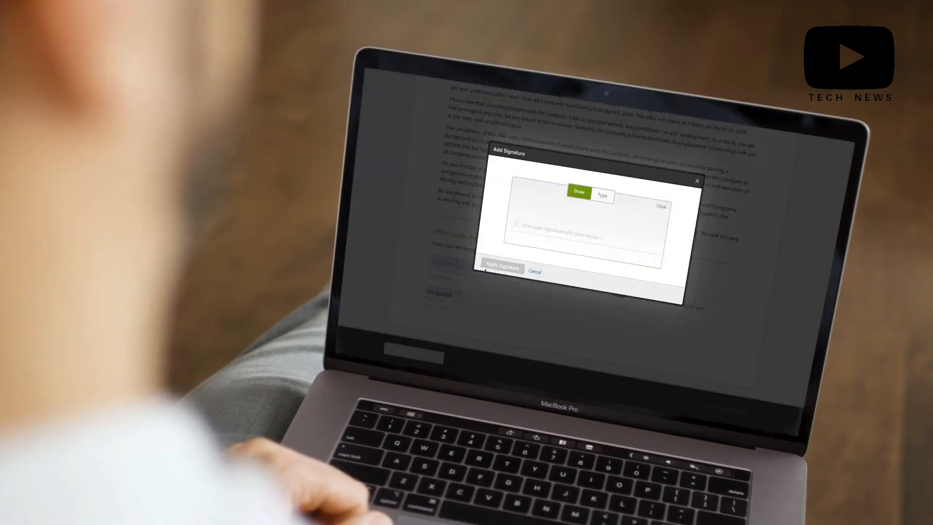
pyautogui.click(602, 197)
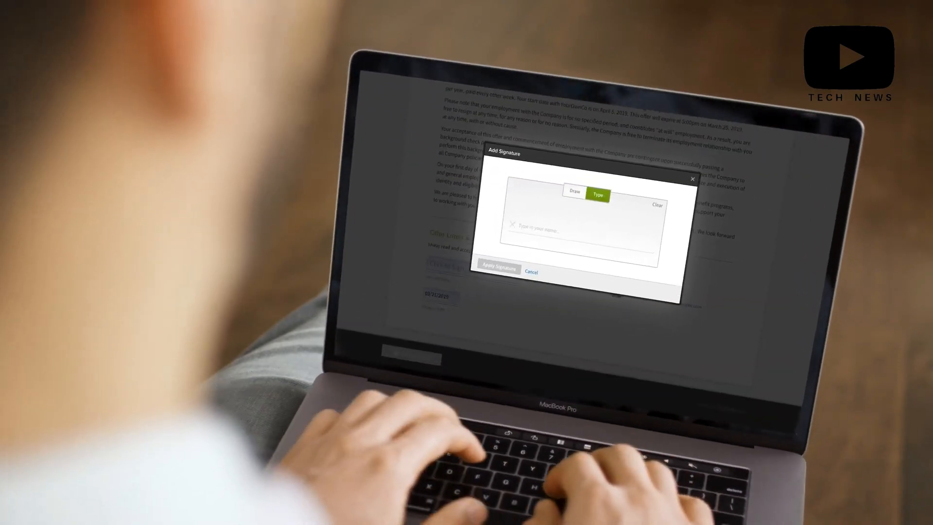
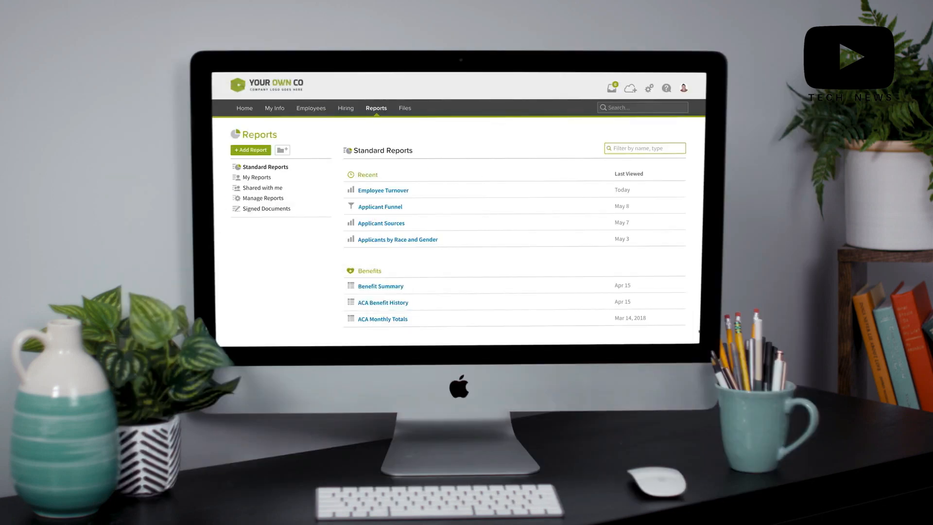
pyautogui.click(397, 239)
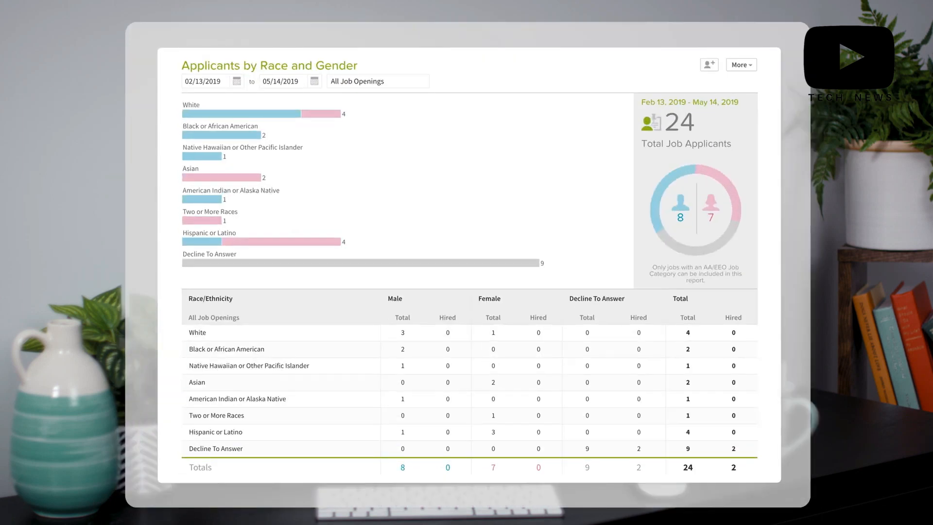